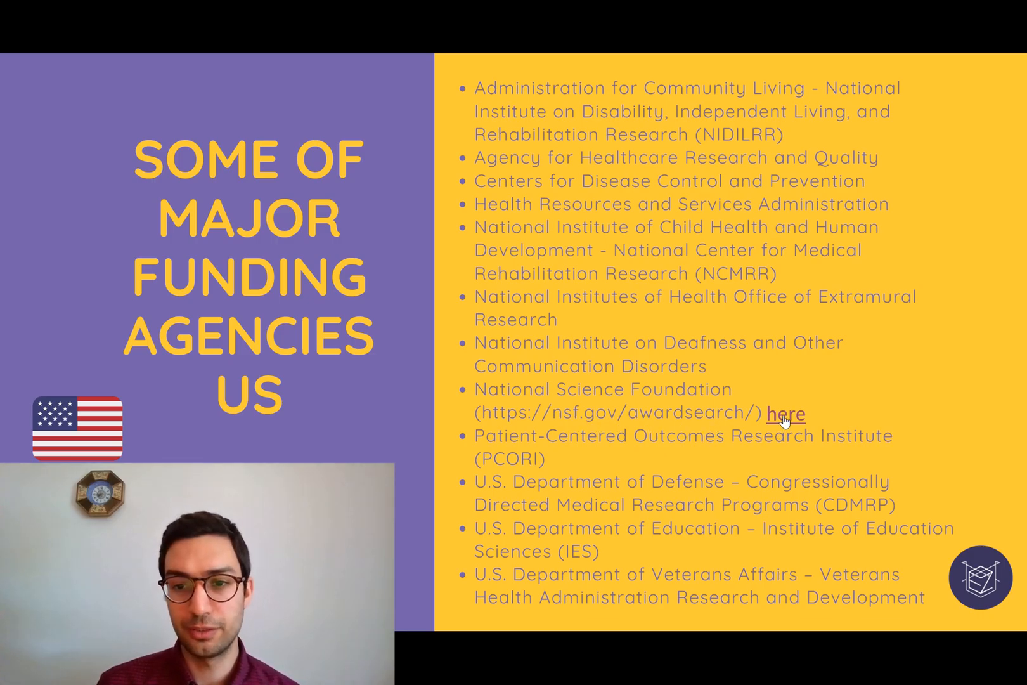
# Follow the National Science Foundation 'here' link to nsf.gov/awardsearch
pyautogui.click(785, 414)
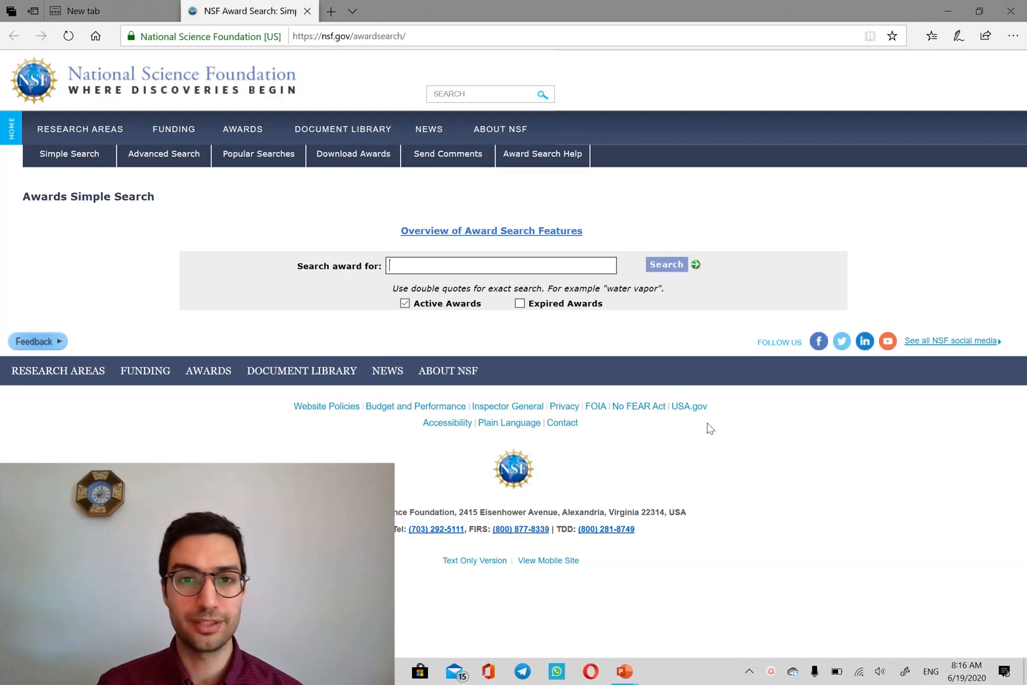
# Search NSF active awards for the keyword 'machine learning'
pyautogui.click(499, 265)
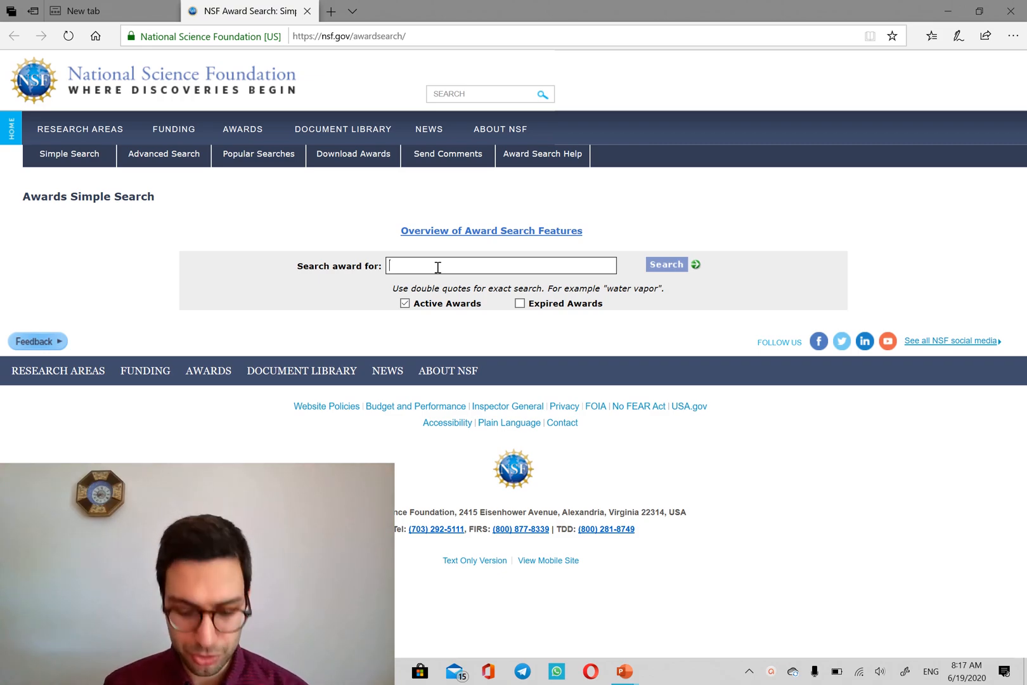
pyautogui.write('mac')
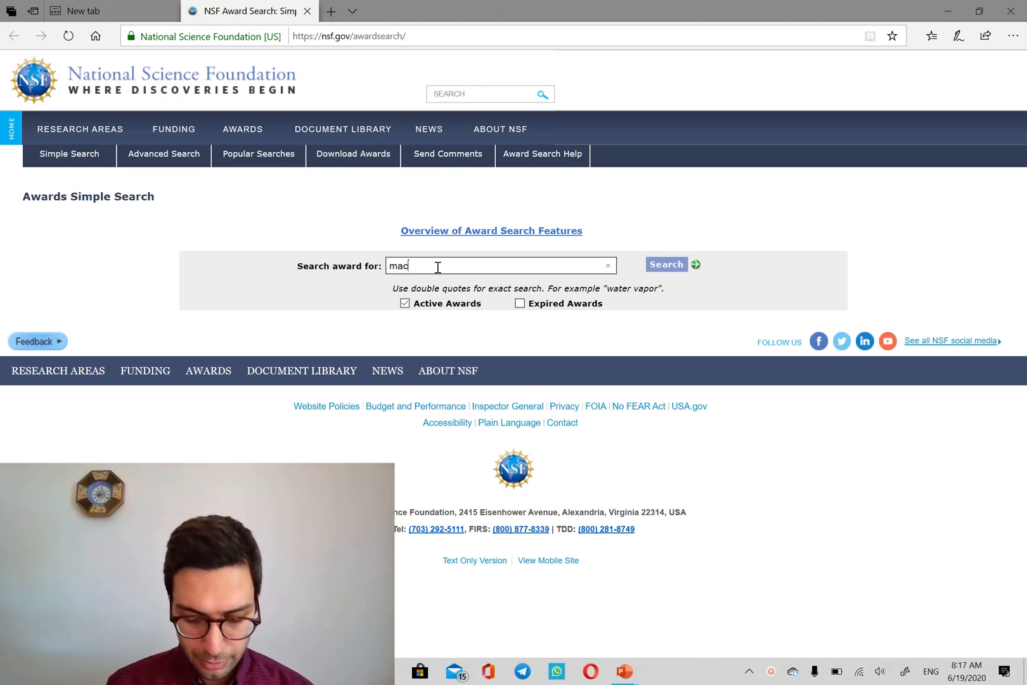
pyautogui.write('machine learnin')
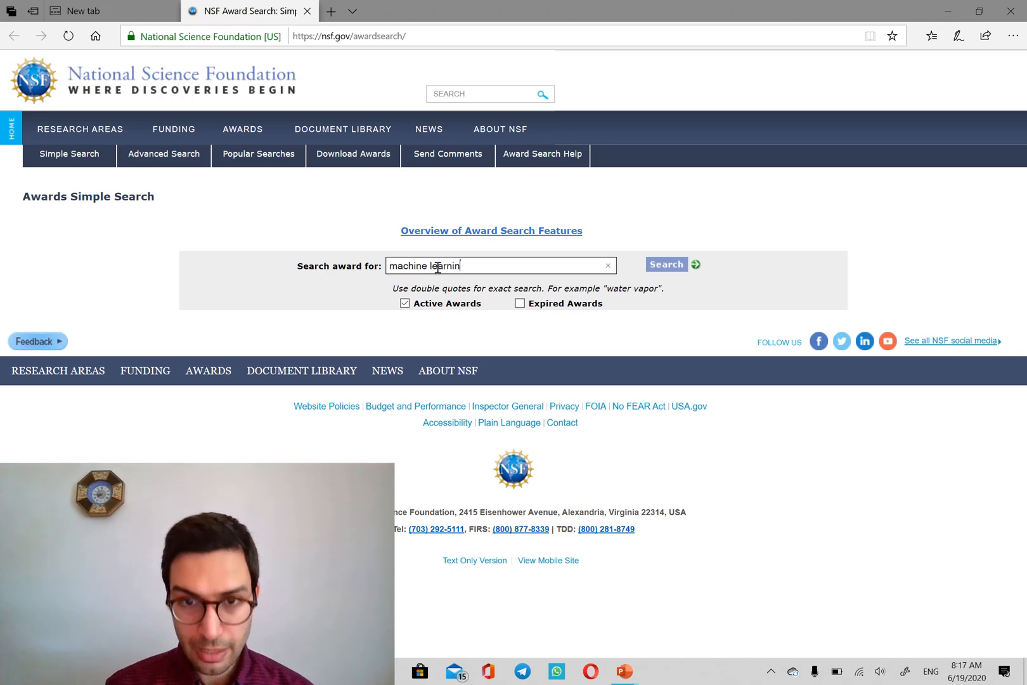
pyautogui.click(666, 265)
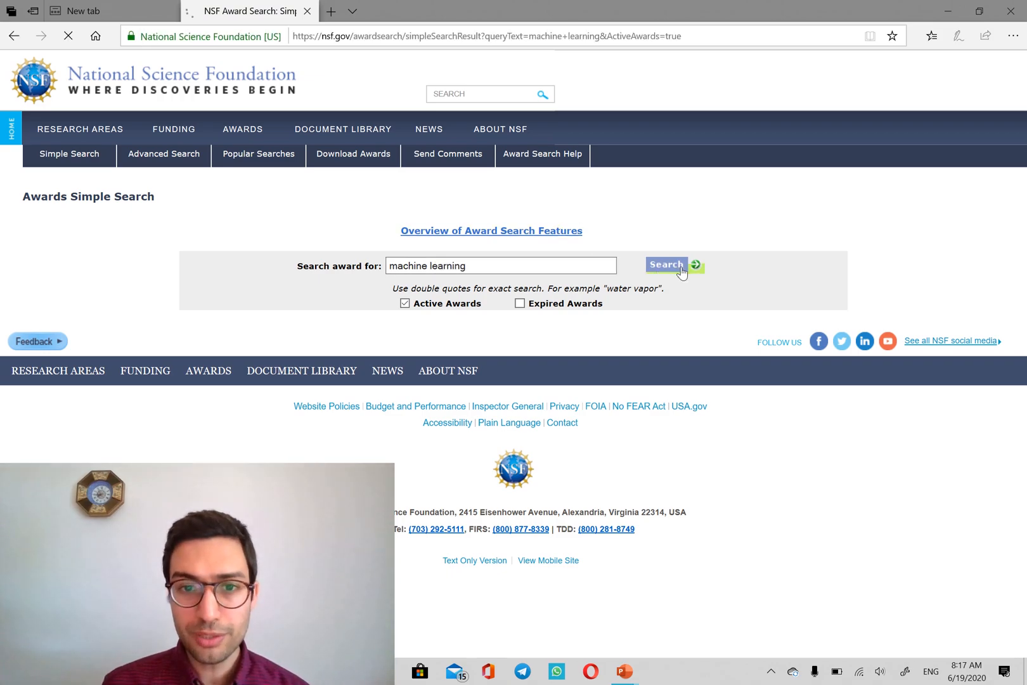
# Resubmit the search to load the 'machine learning' active award results
pyautogui.click(666, 265)
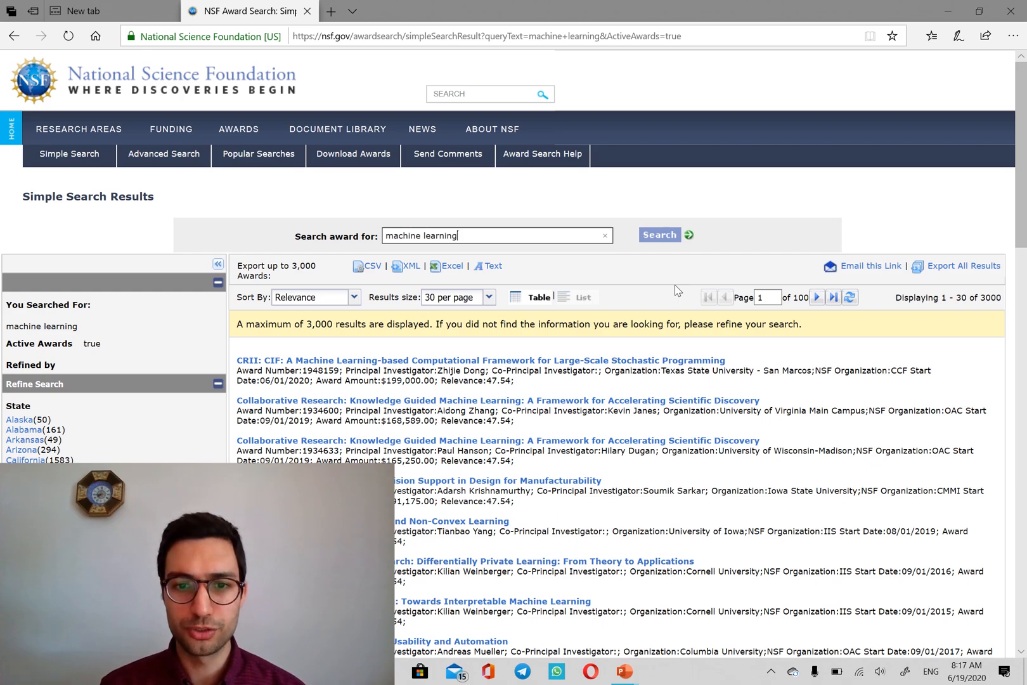
pyautogui.moveTo(825, 341)
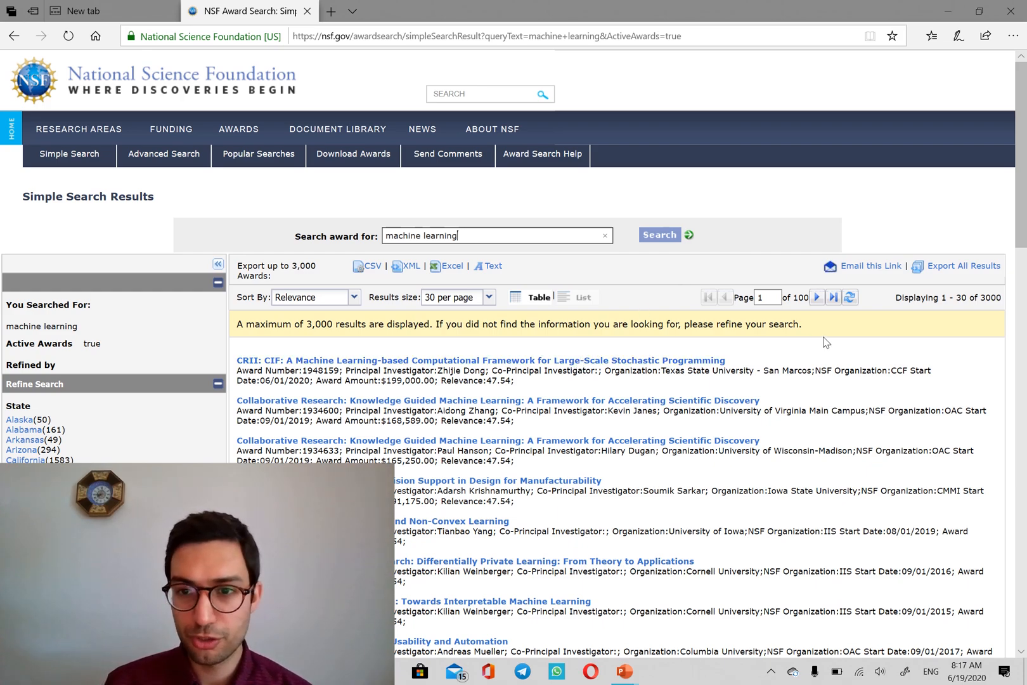
pyautogui.moveTo(806, 317)
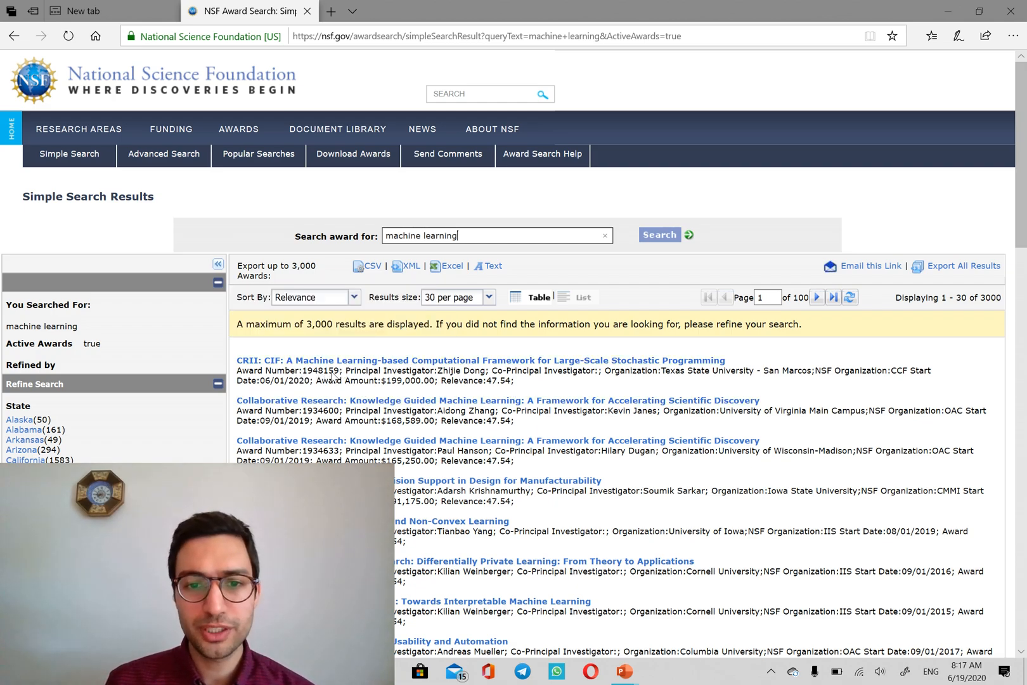
pyautogui.moveTo(436, 377)
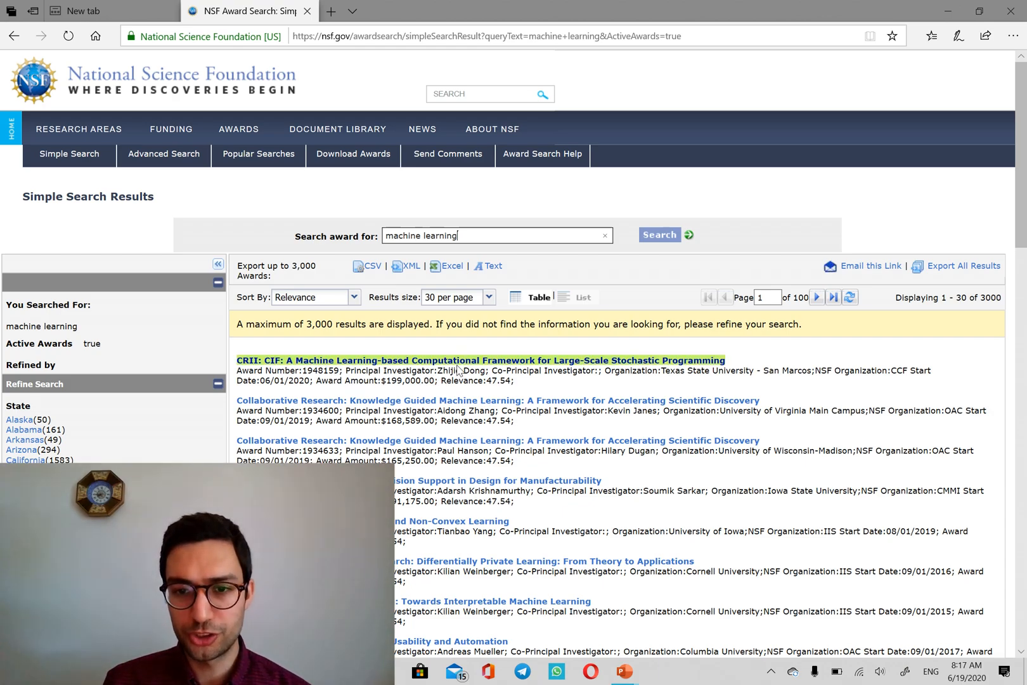
# Open the stochastic programming award and read its $199,000 funding and abstract
pyautogui.click(461, 360)
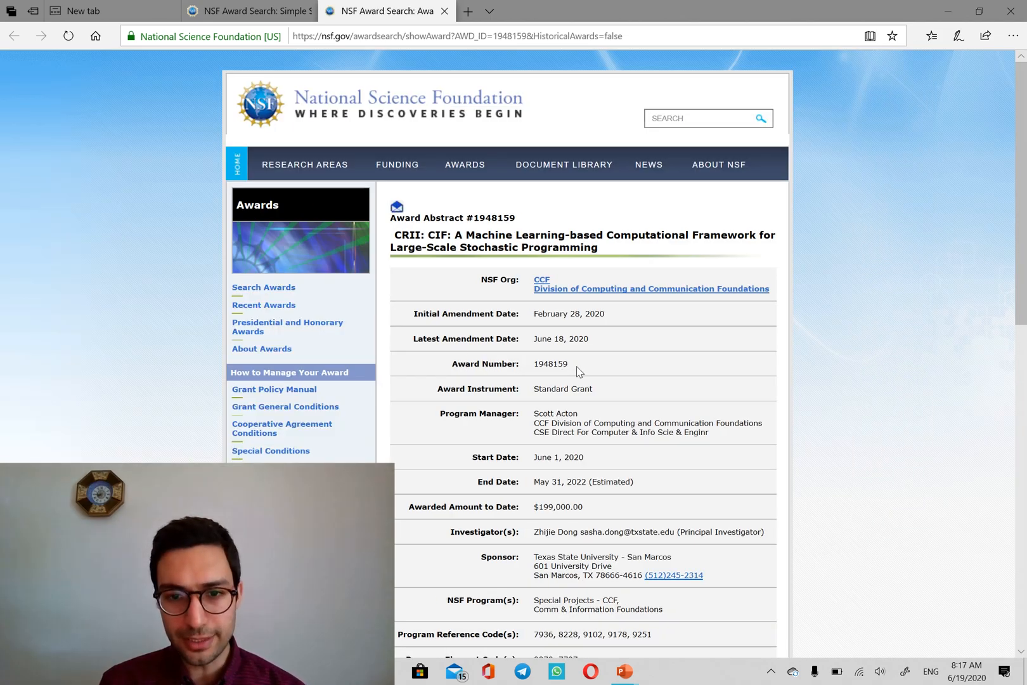
pyautogui.scroll(-3)
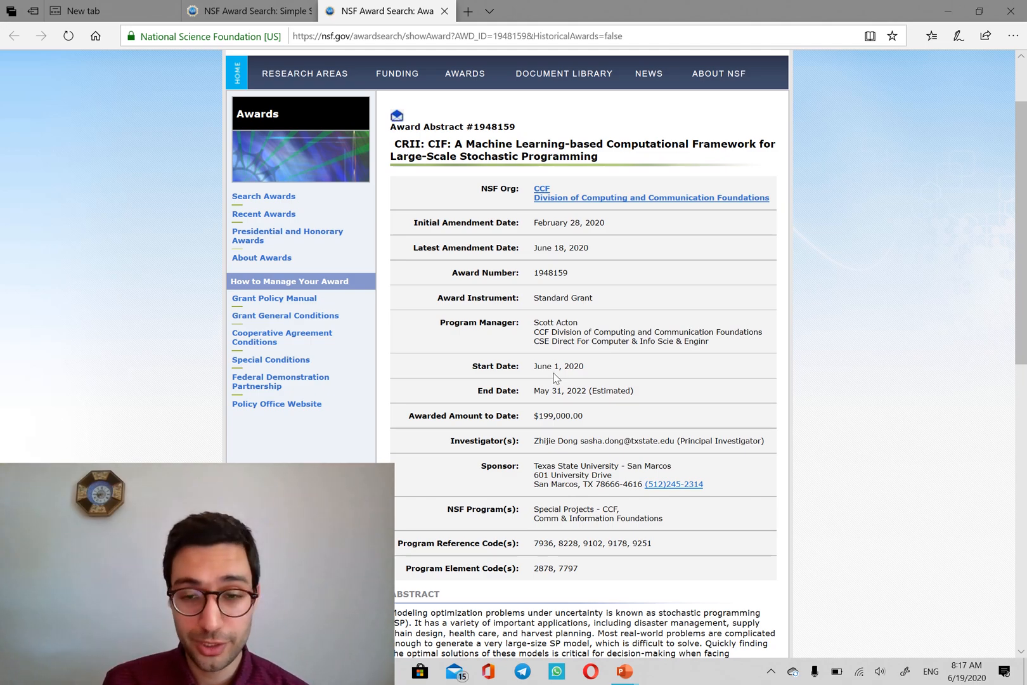
pyautogui.scroll(-3)
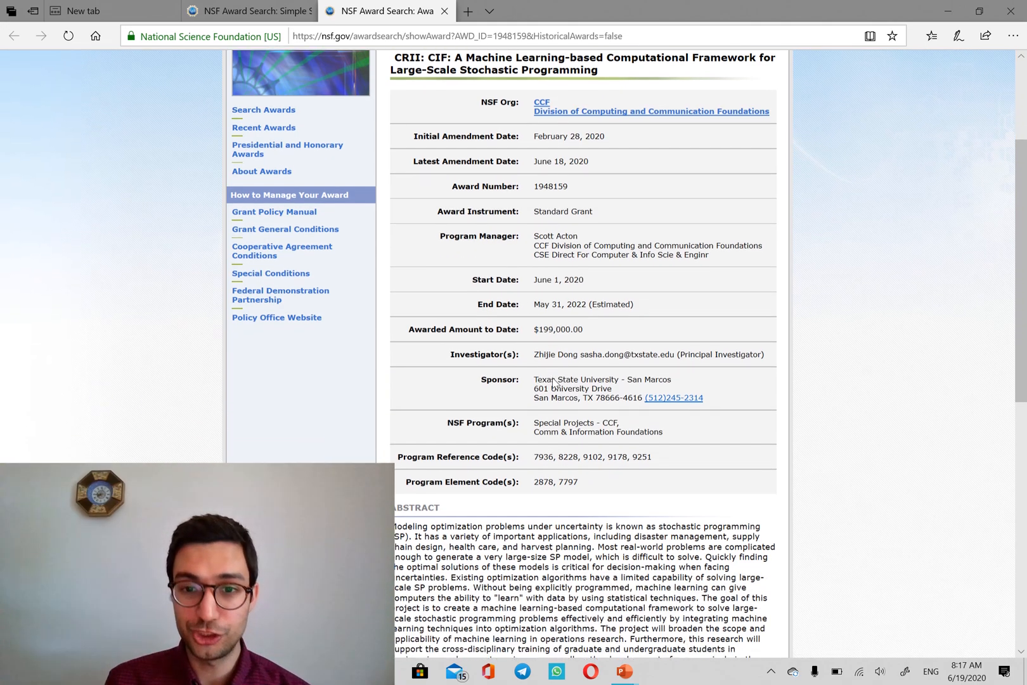
pyautogui.scroll(-3)
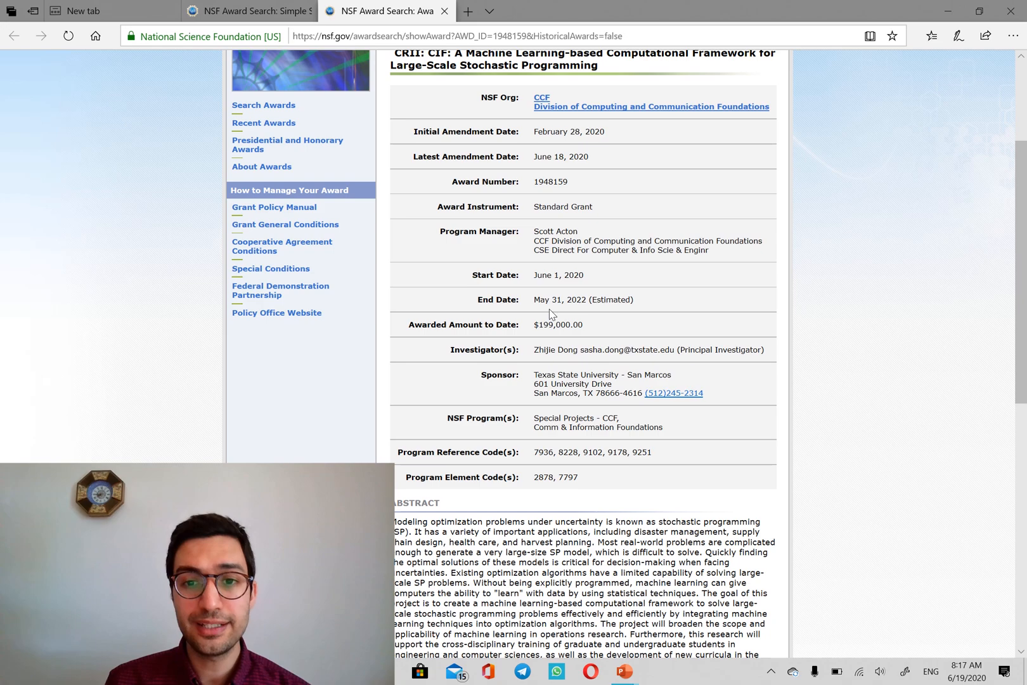
pyautogui.moveTo(571, 311)
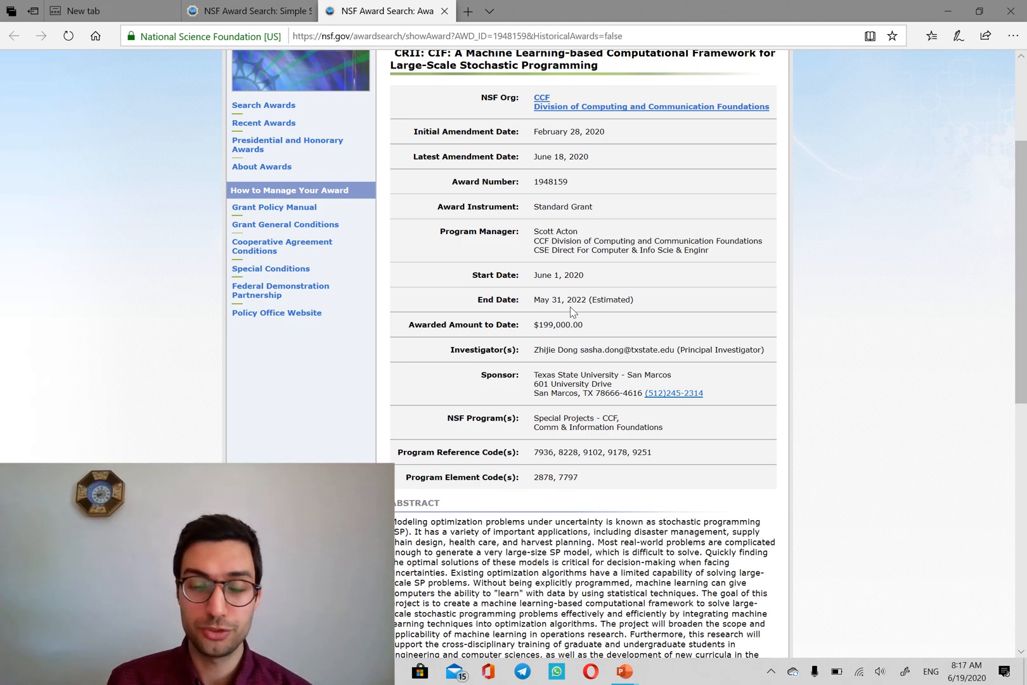
pyautogui.scroll(-3)
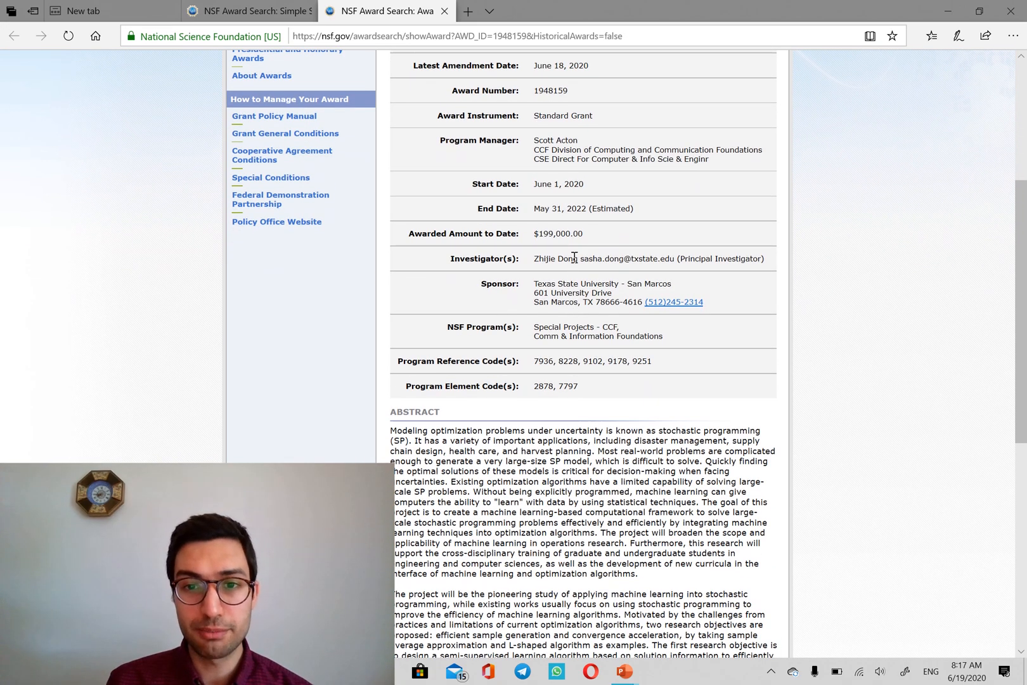
pyautogui.moveTo(478, 275)
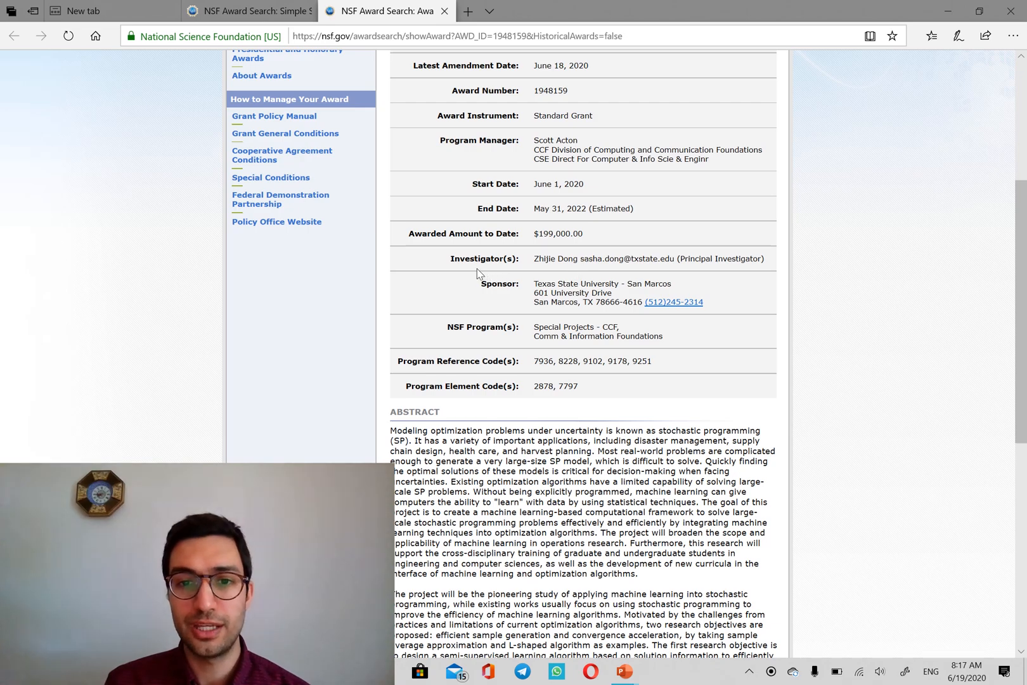
pyautogui.moveTo(576, 270)
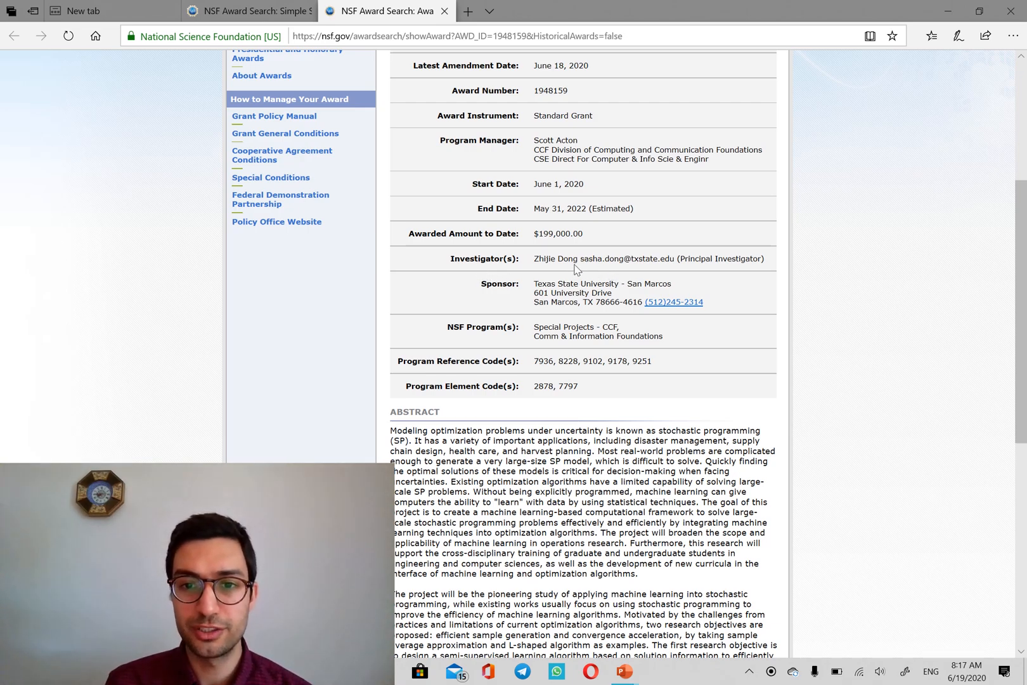
pyautogui.moveTo(555, 298)
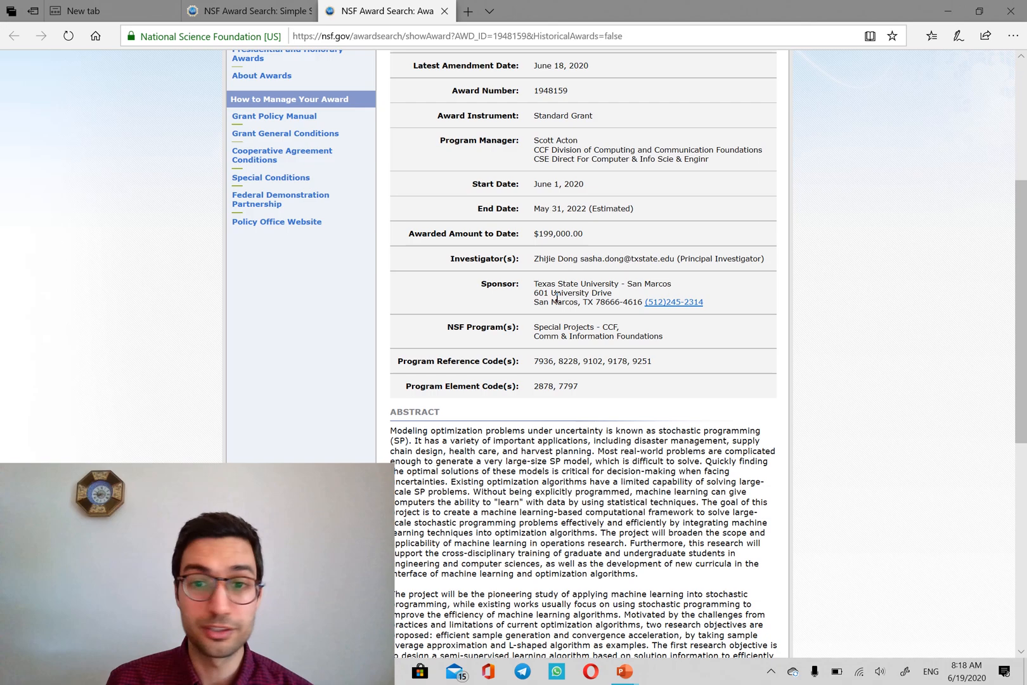
pyautogui.scroll(-3)
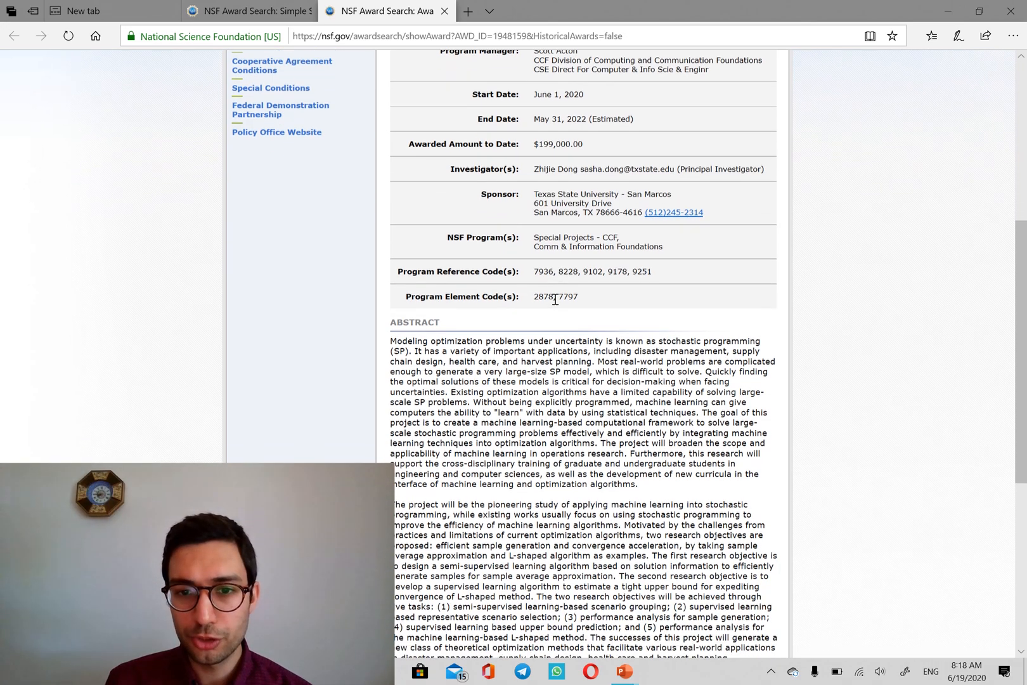
pyautogui.scroll(-3)
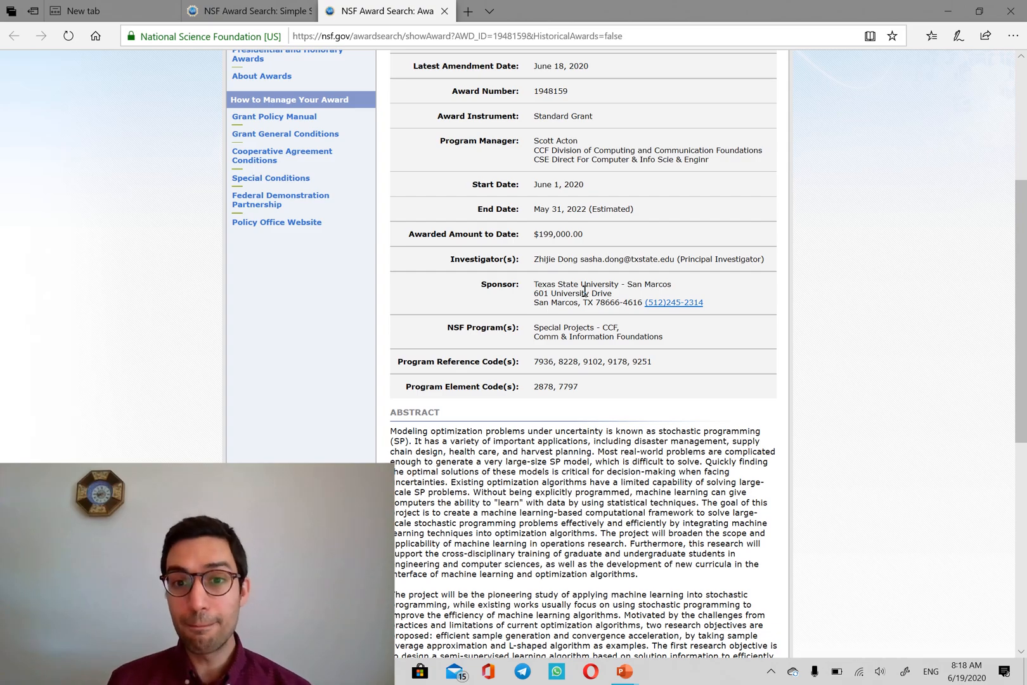
pyautogui.moveTo(578, 266)
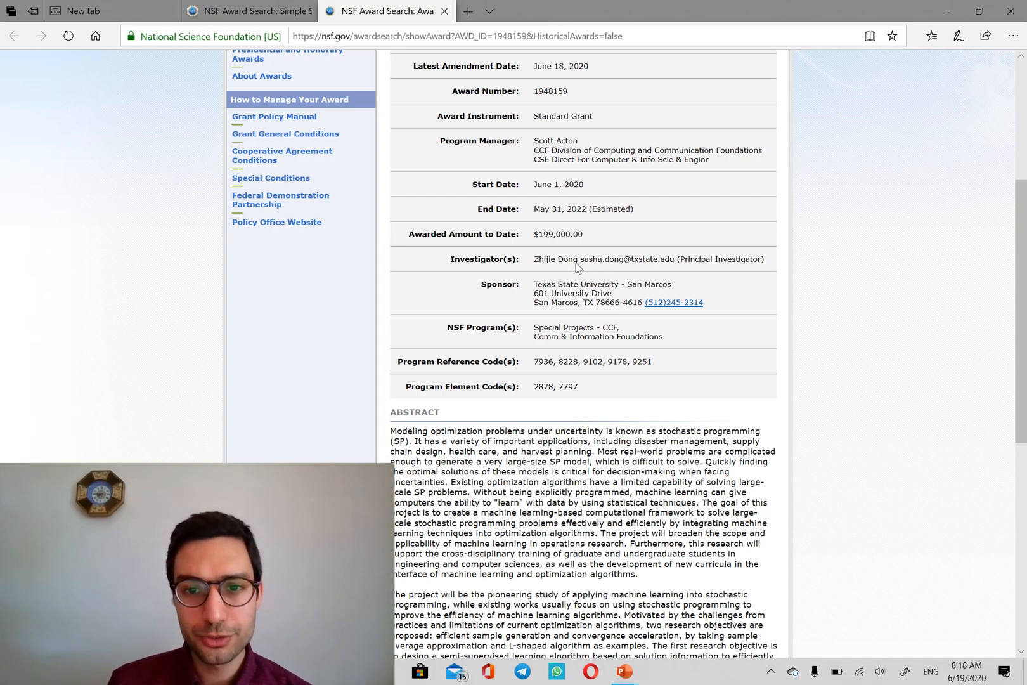
pyautogui.scroll(3)
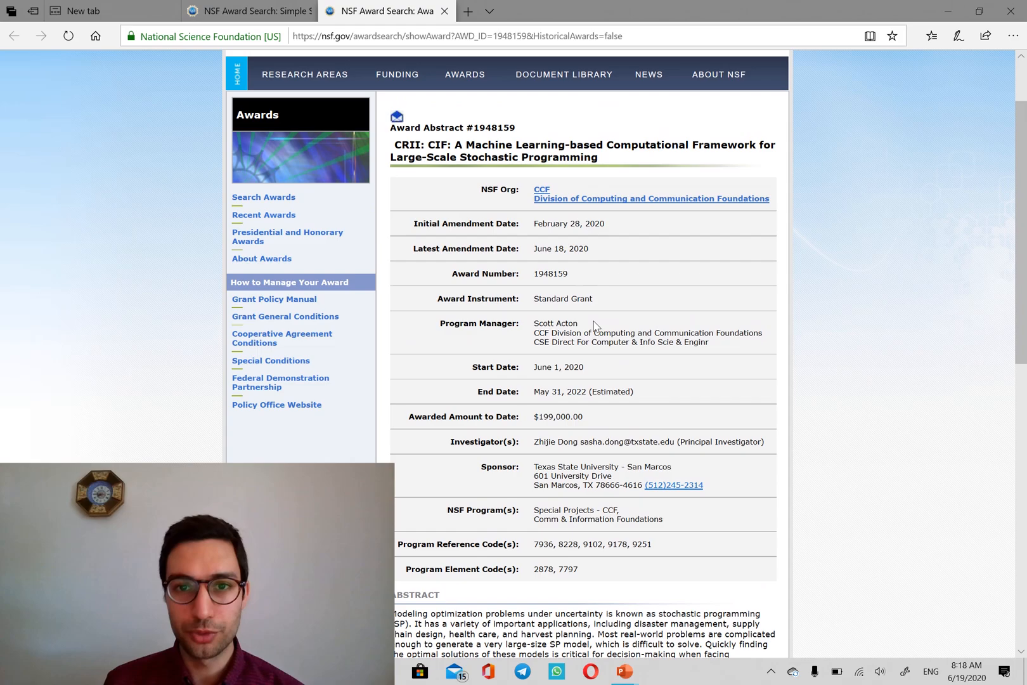
pyautogui.scroll(-3)
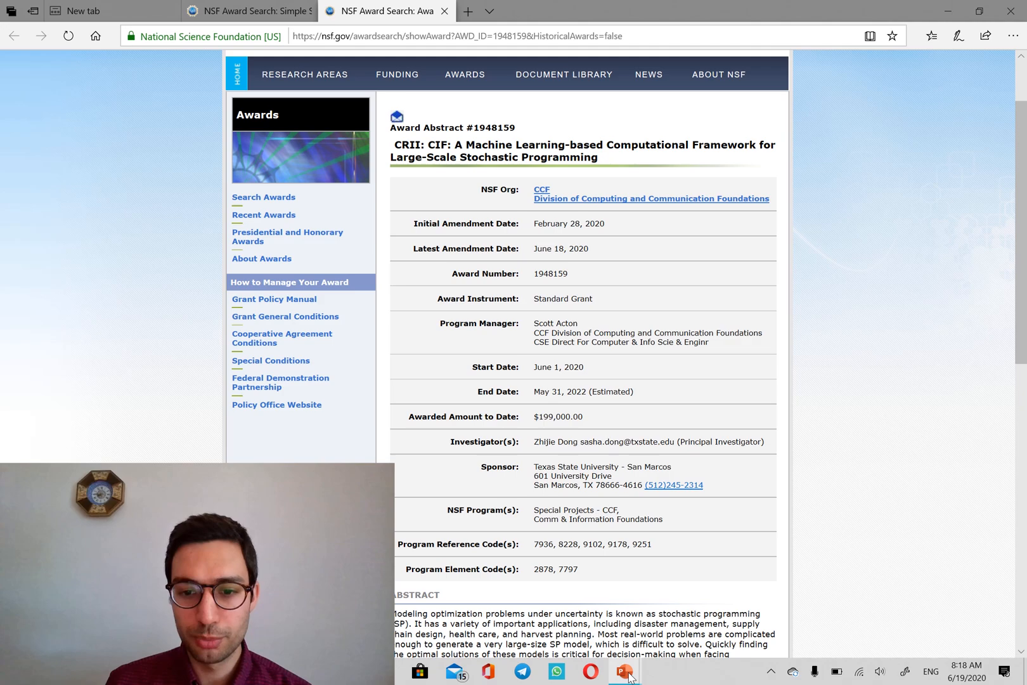
# Return to the PowerPoint slide show of major Canadian funding agencies
pyautogui.click(622, 672)
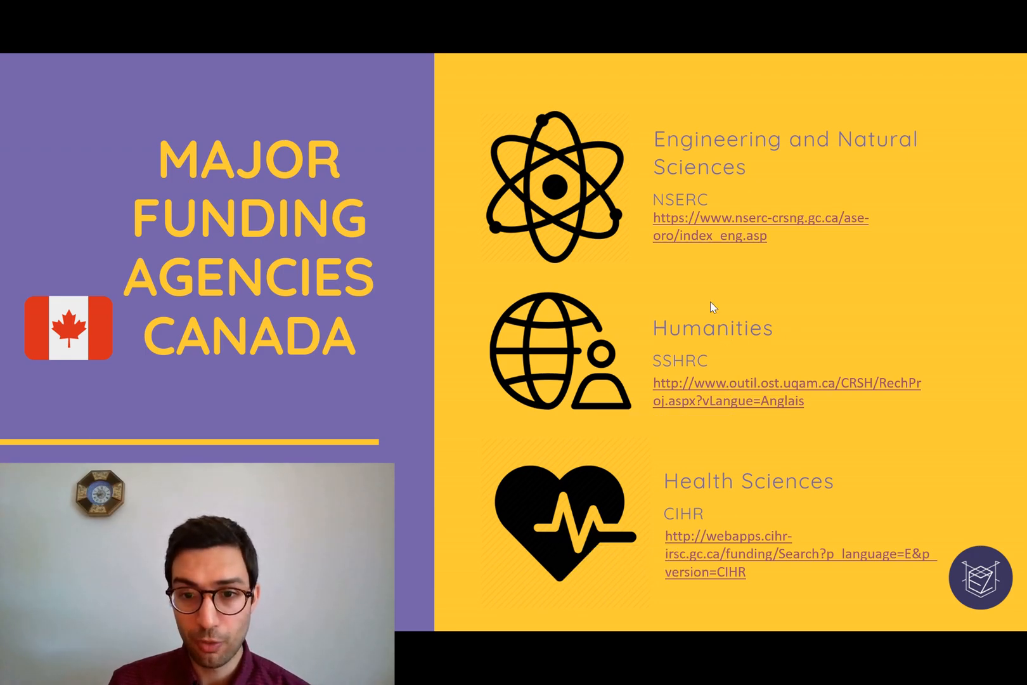
# Open the NSERC Awards Database and enter 'machine learning' as the title/summary keyword
pyautogui.click(759, 218)
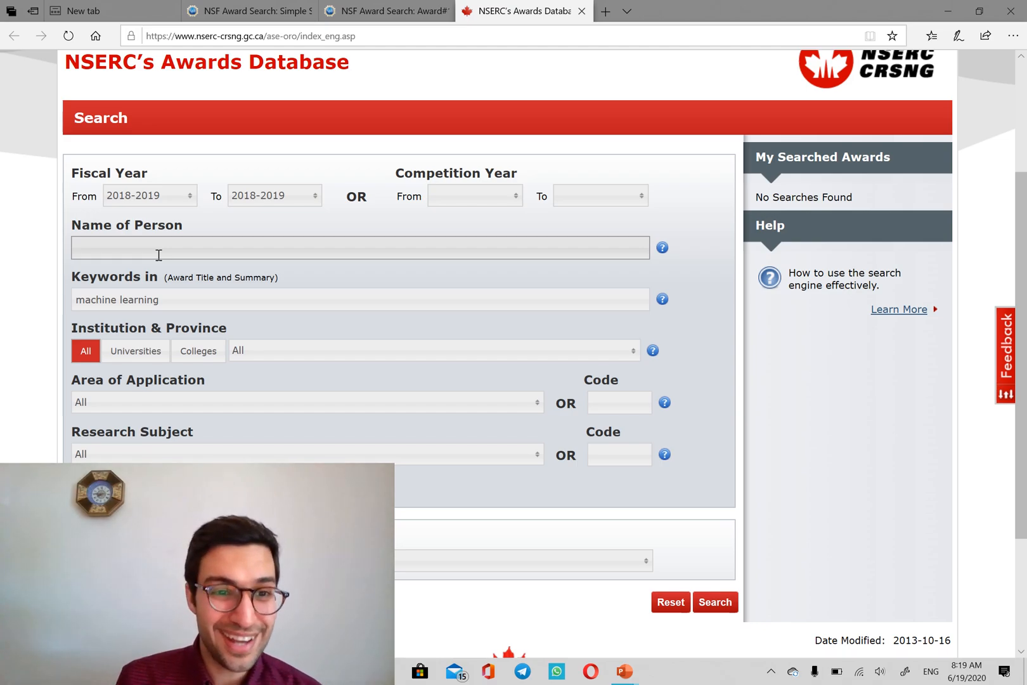
pyautogui.doubleClick(116, 300)
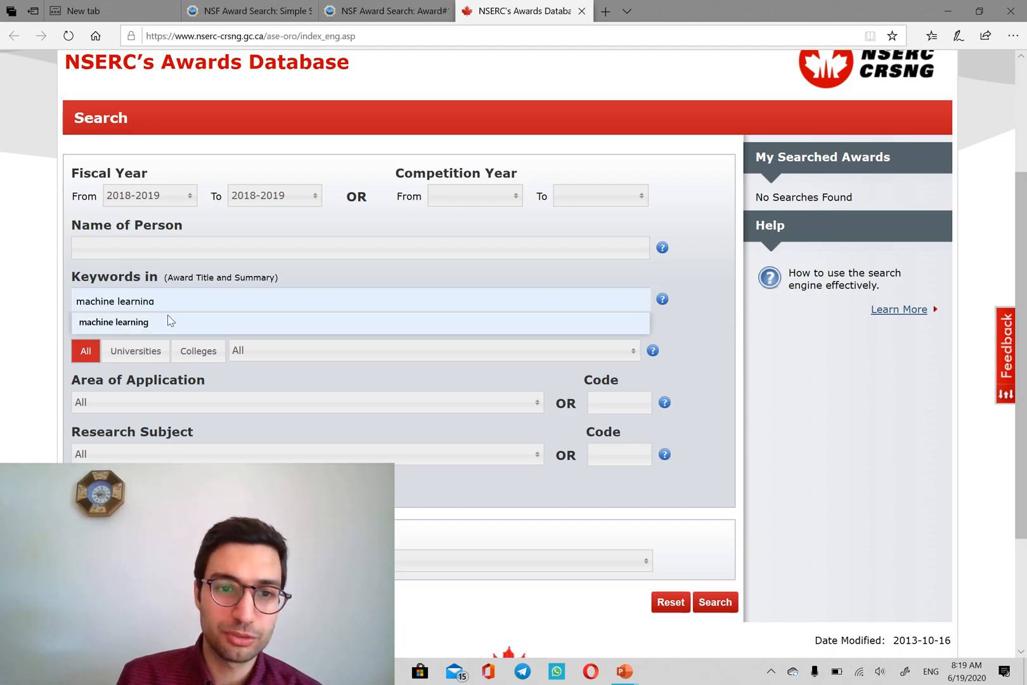
pyautogui.click(135, 259)
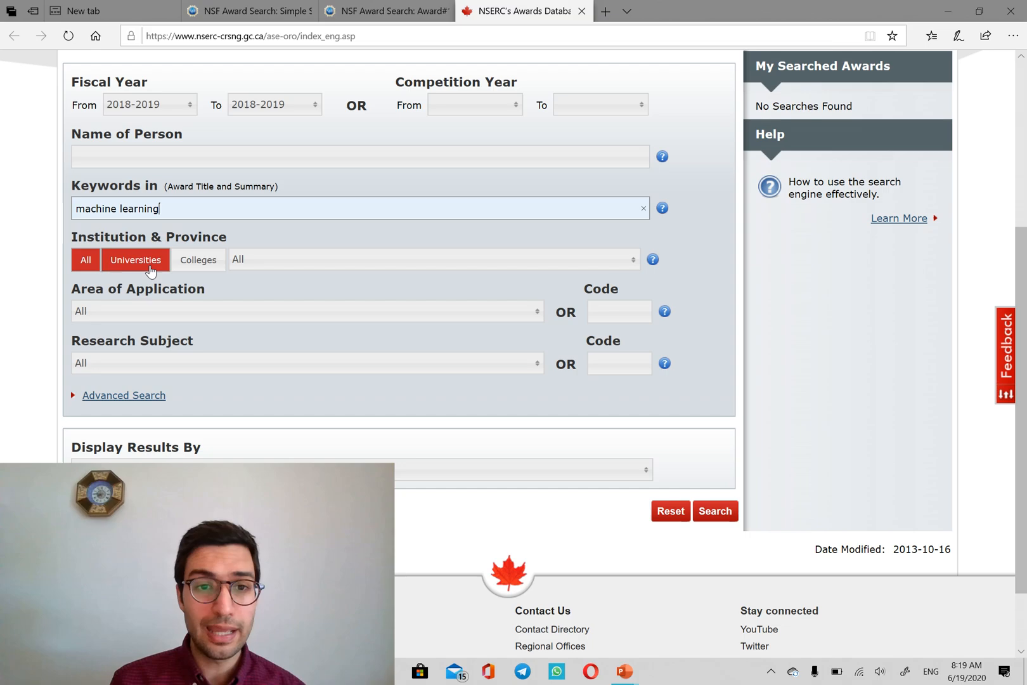
pyautogui.click(431, 259)
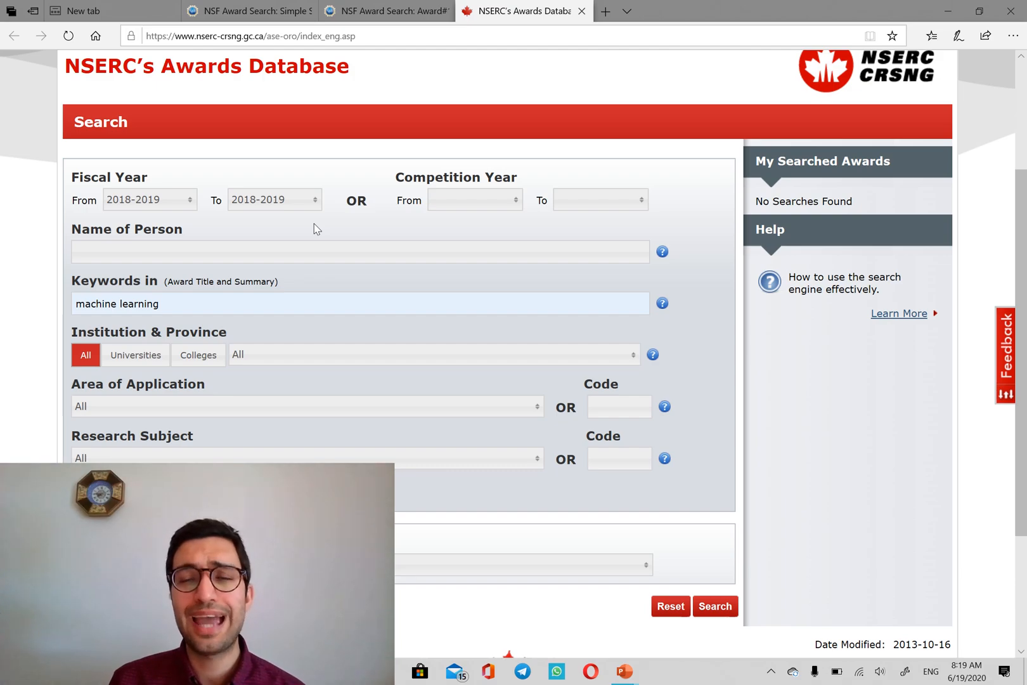
# Search, then open the $245,000 'Error Resilient Machine Learning Systems' award details
pyautogui.click(715, 423)
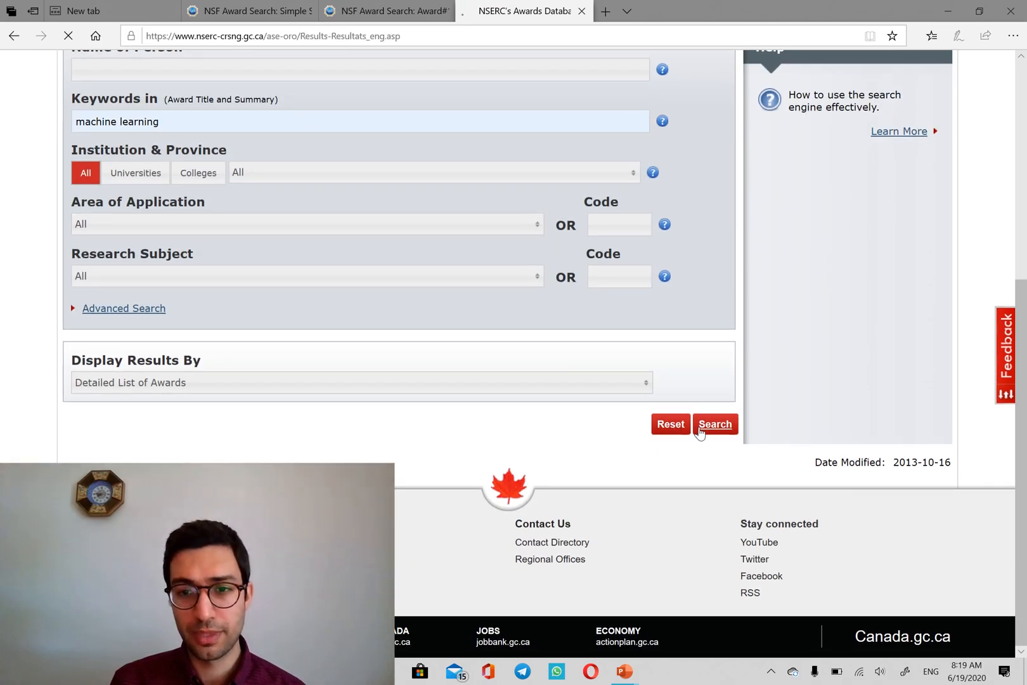
pyautogui.click(715, 424)
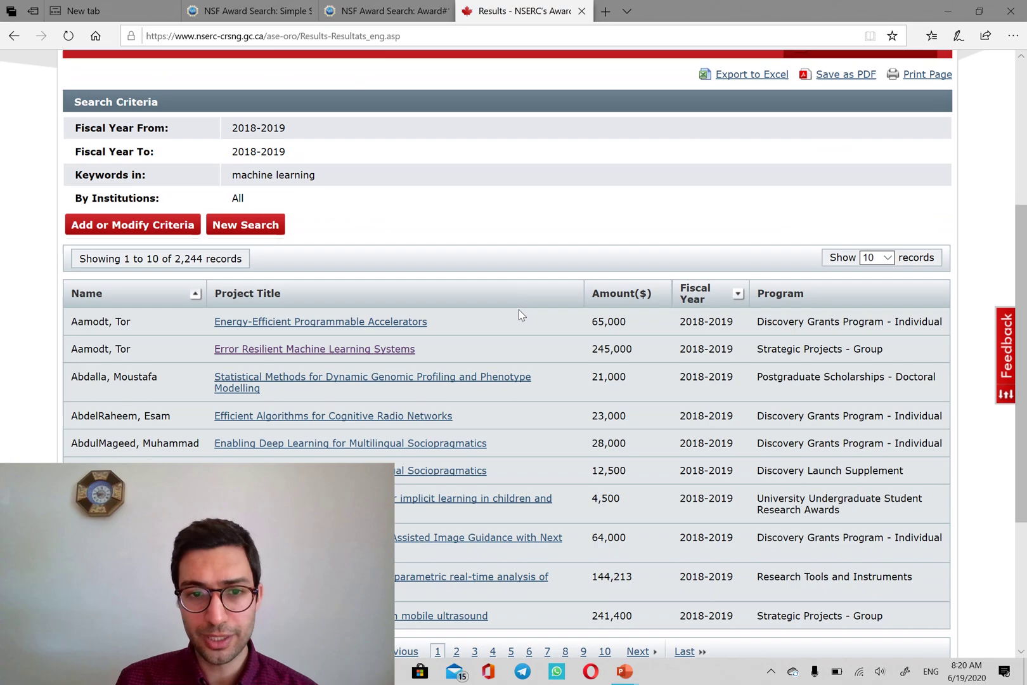
pyautogui.scroll(-3)
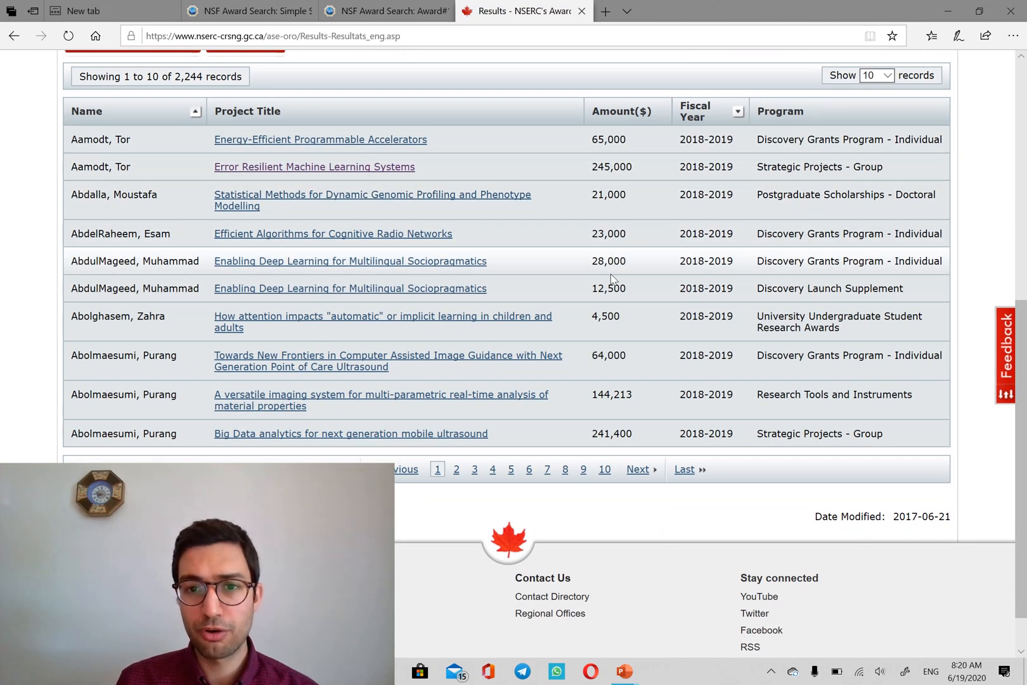
pyautogui.moveTo(725, 296)
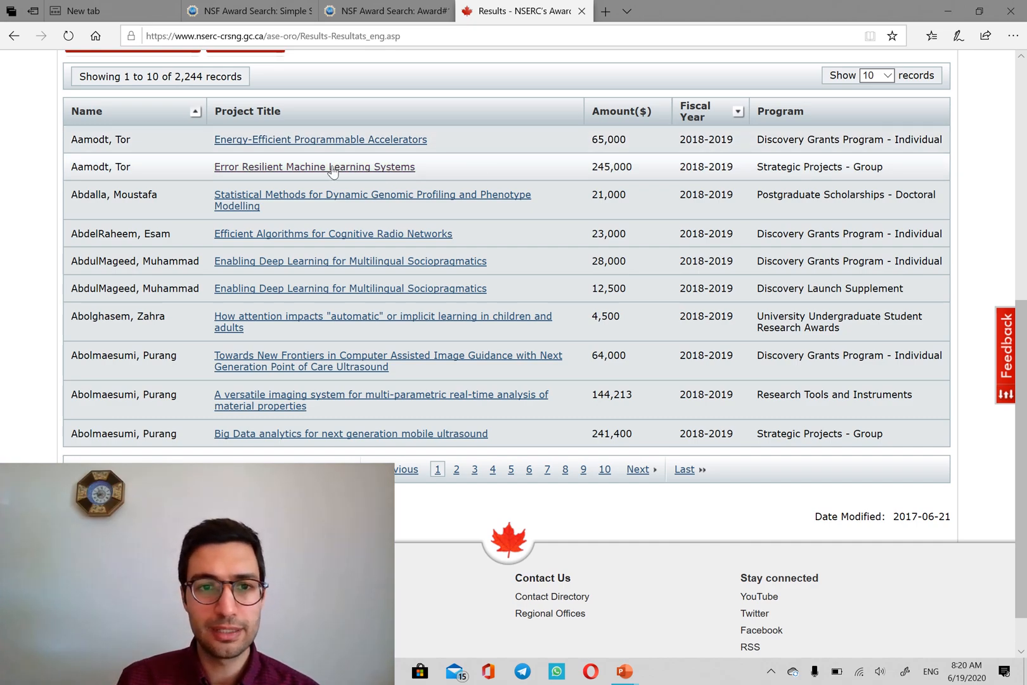
pyautogui.moveTo(613, 182)
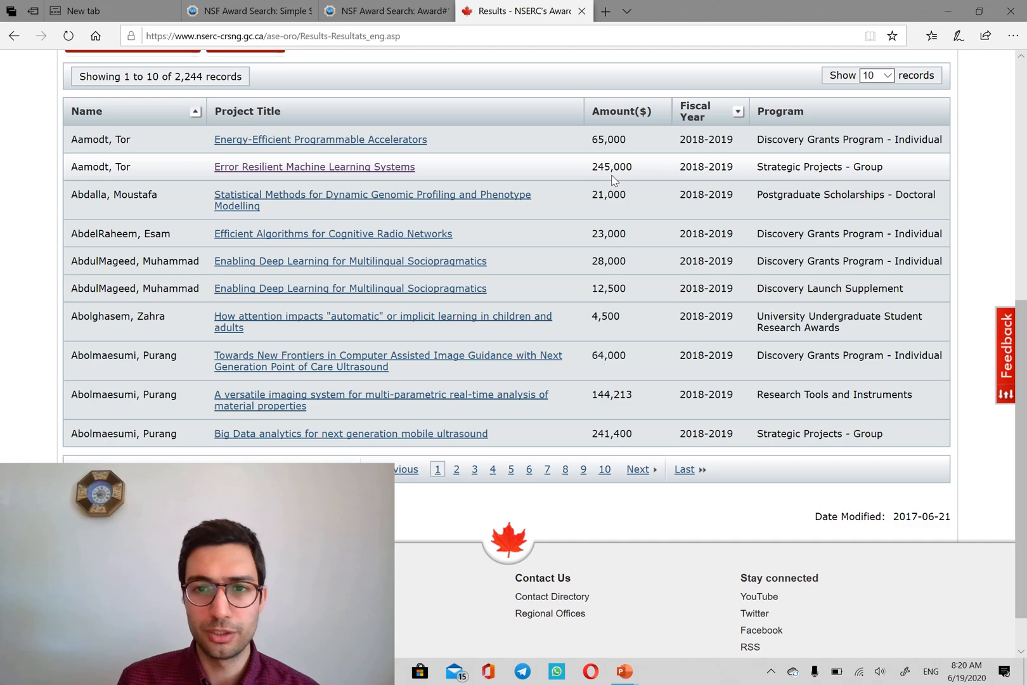
pyautogui.click(314, 167)
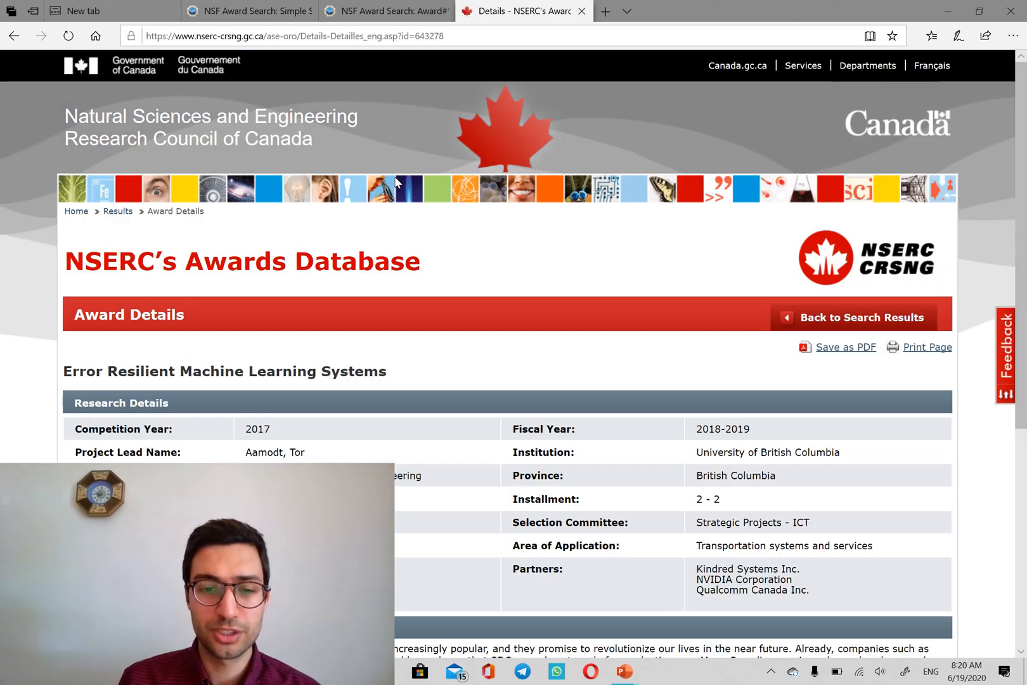
pyautogui.scroll(-3)
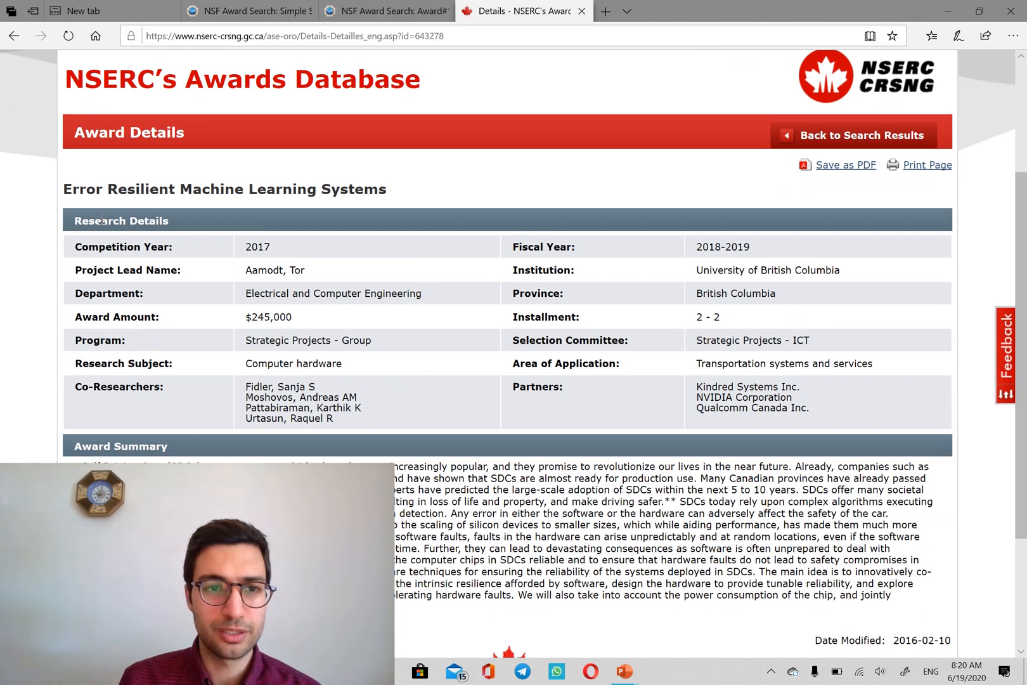
pyautogui.moveTo(341, 230)
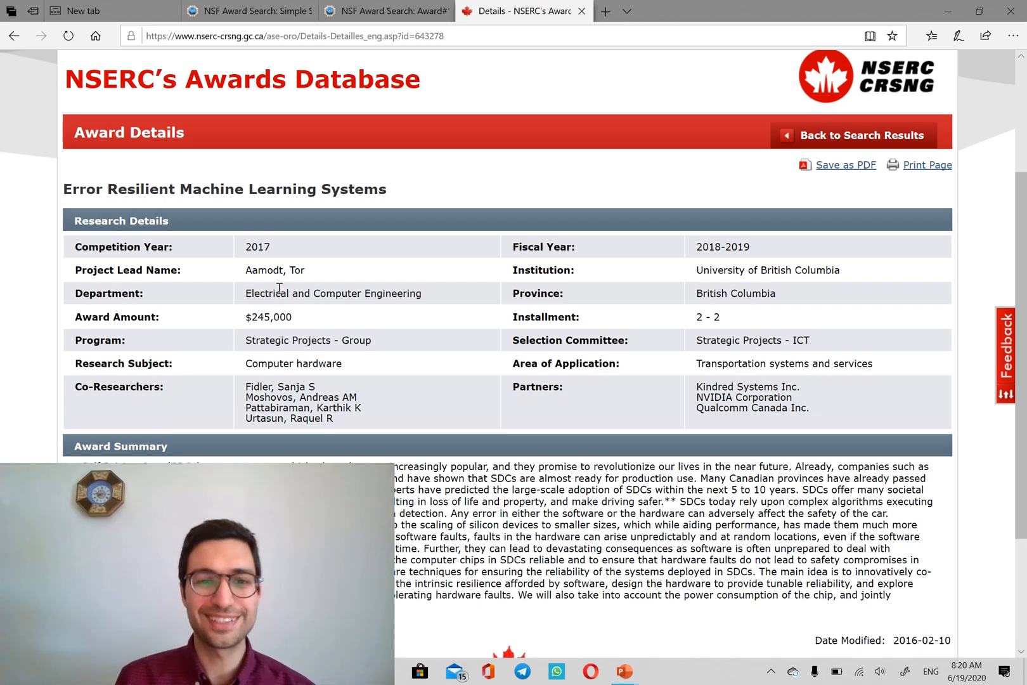
pyautogui.scroll(-3)
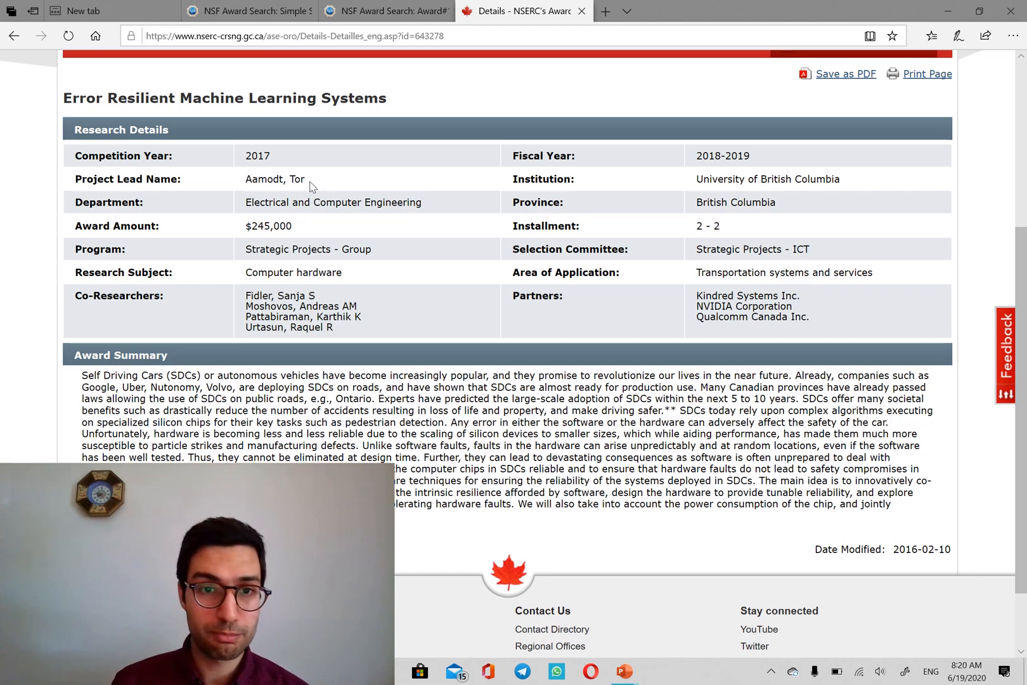
pyautogui.moveTo(346, 226)
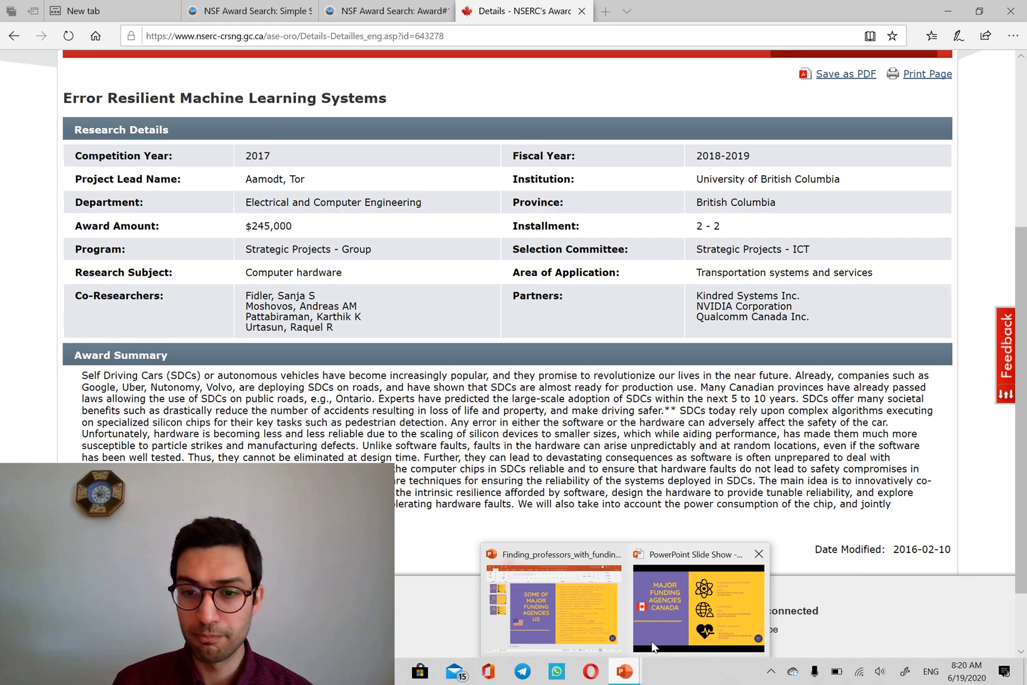
# Filter 2018-2019 SSHRC awards to the Economic and Regional Development research area
pyautogui.click(697, 608)
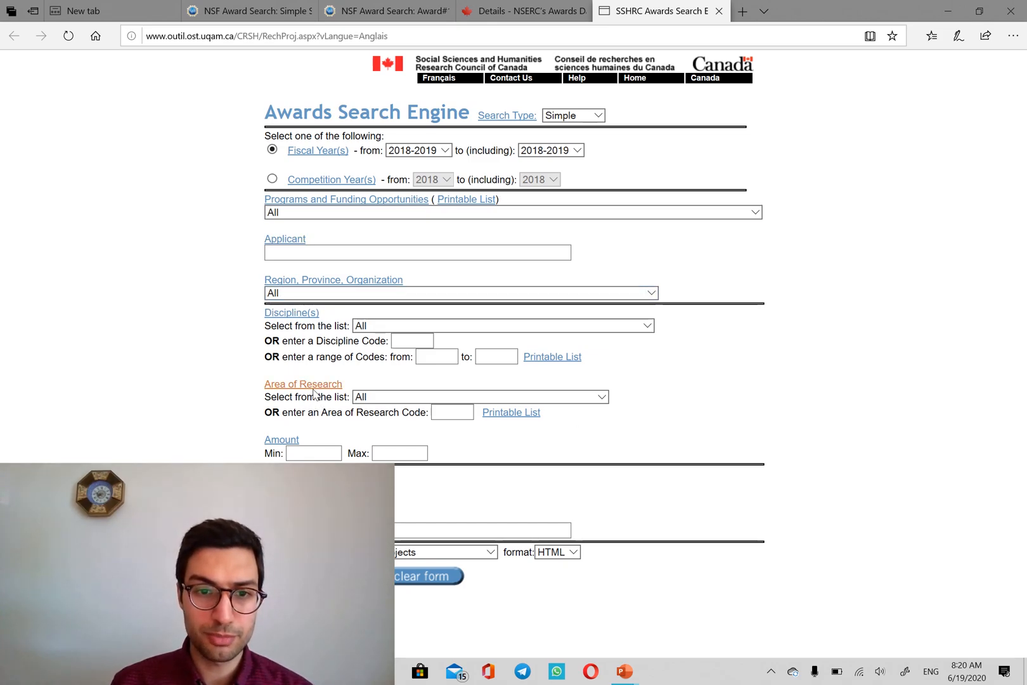
pyautogui.click(479, 397)
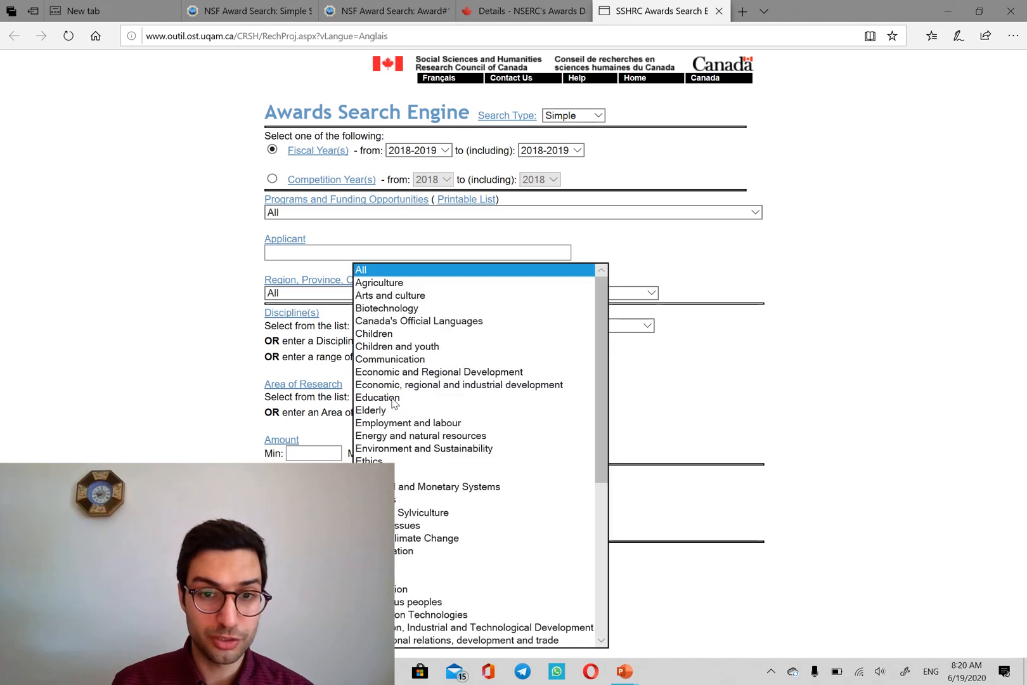
pyautogui.moveTo(402, 390)
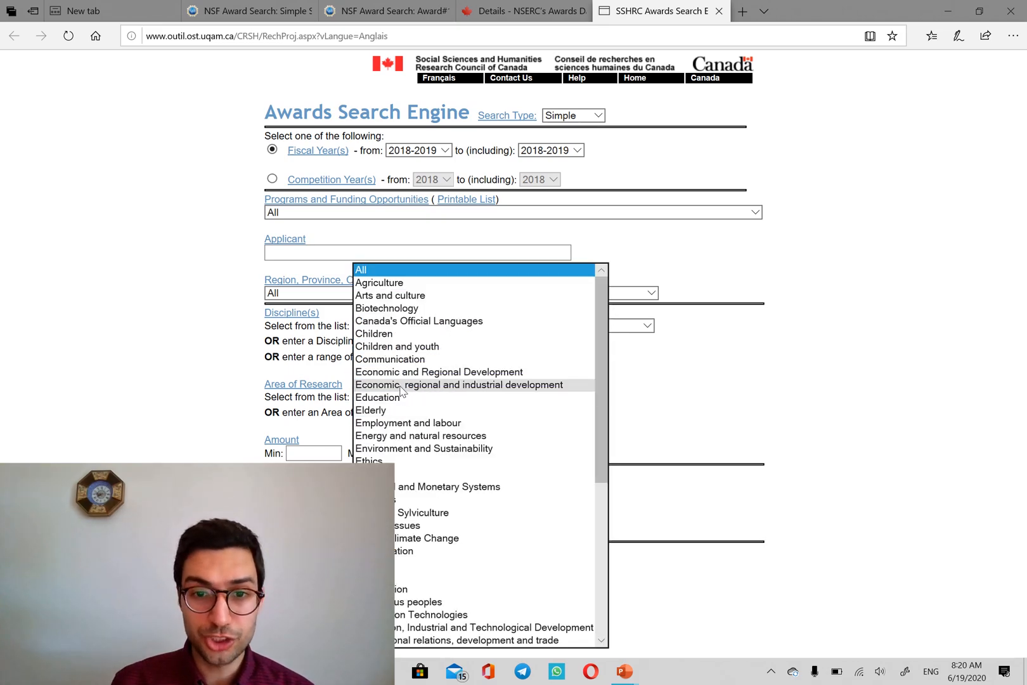
pyautogui.moveTo(409, 372)
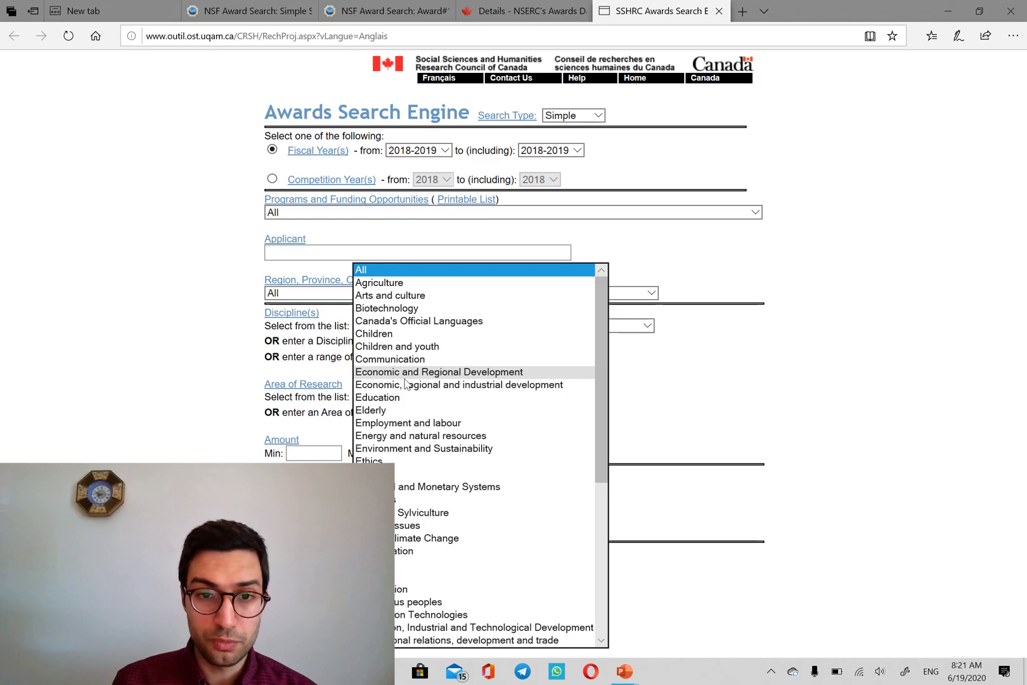
pyautogui.click(439, 372)
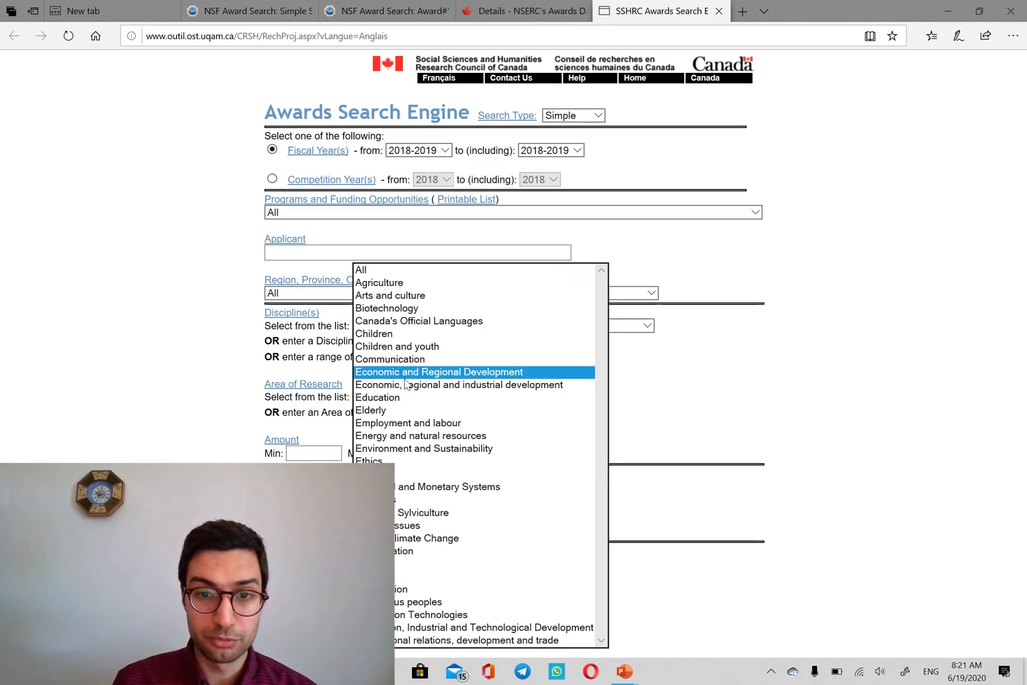
pyautogui.click(439, 371)
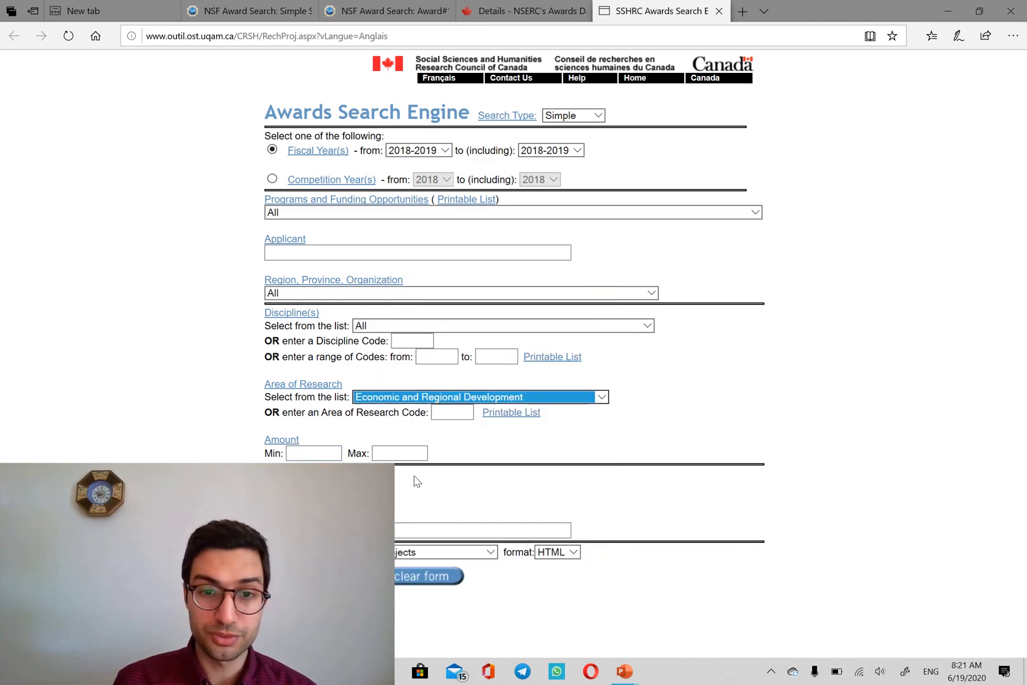
pyautogui.click(423, 576)
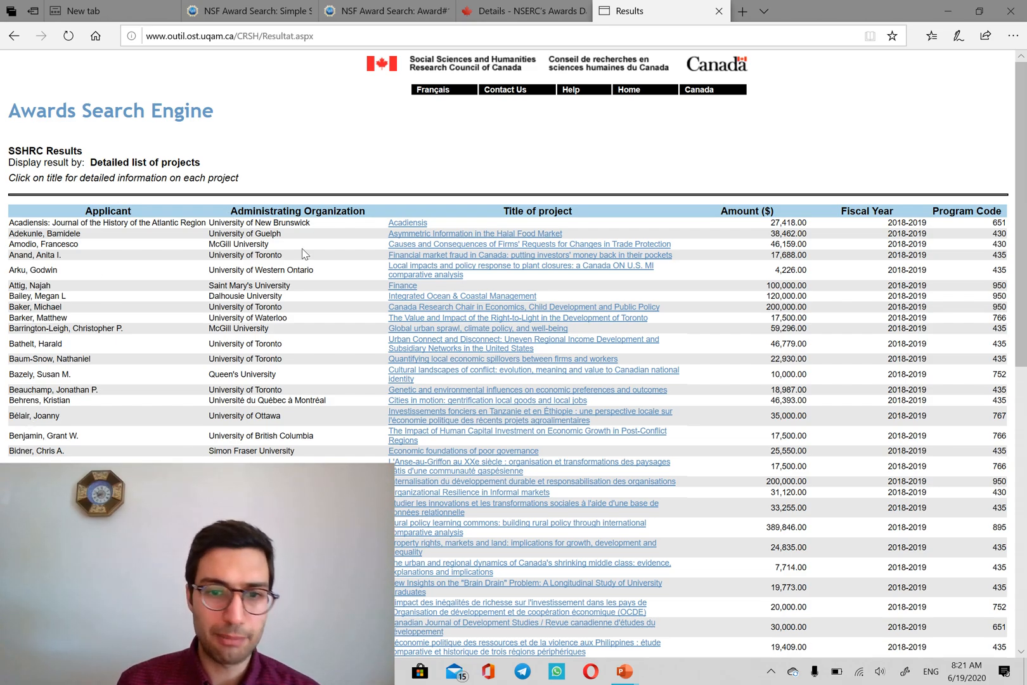
# Scroll through the SSHRC results table of projects, organizations and amounts
pyautogui.scroll(-3)
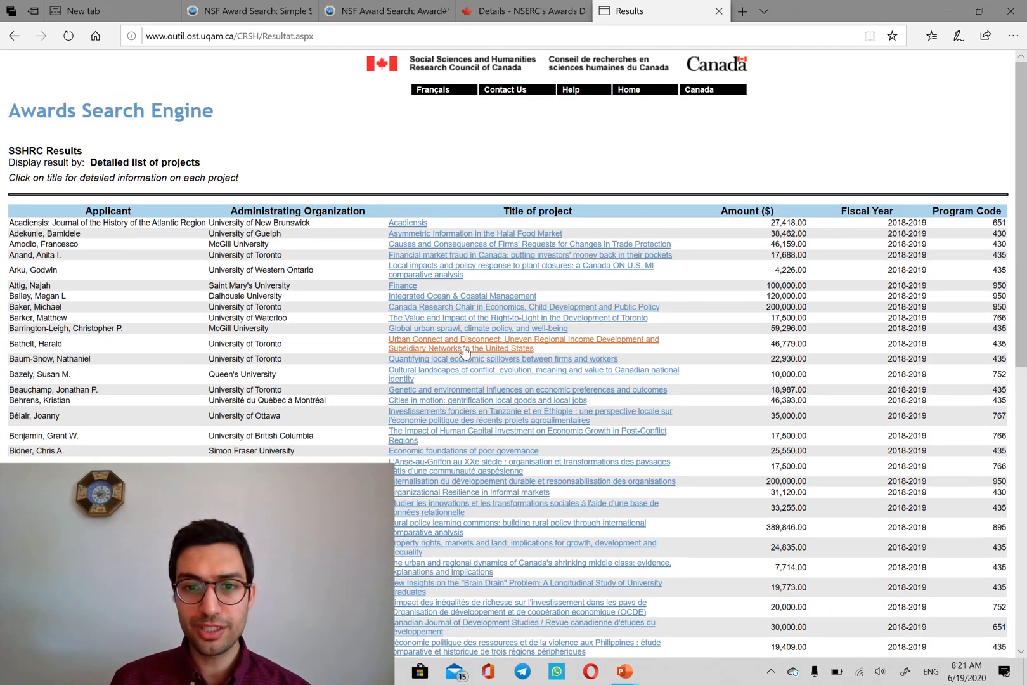
pyautogui.scroll(-3)
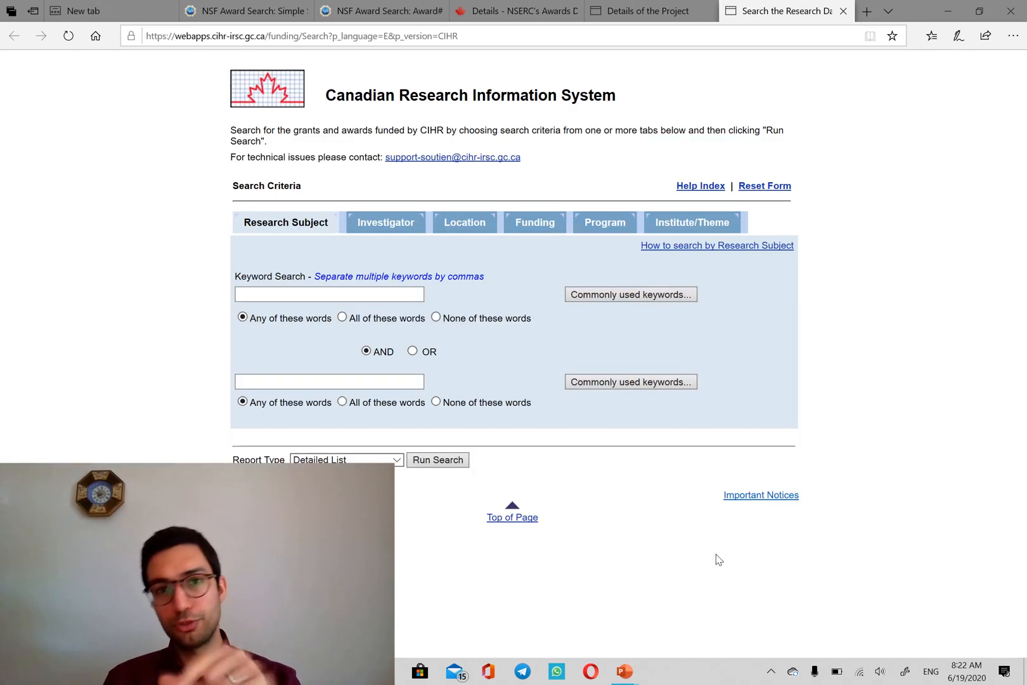
pyautogui.moveTo(497, 373)
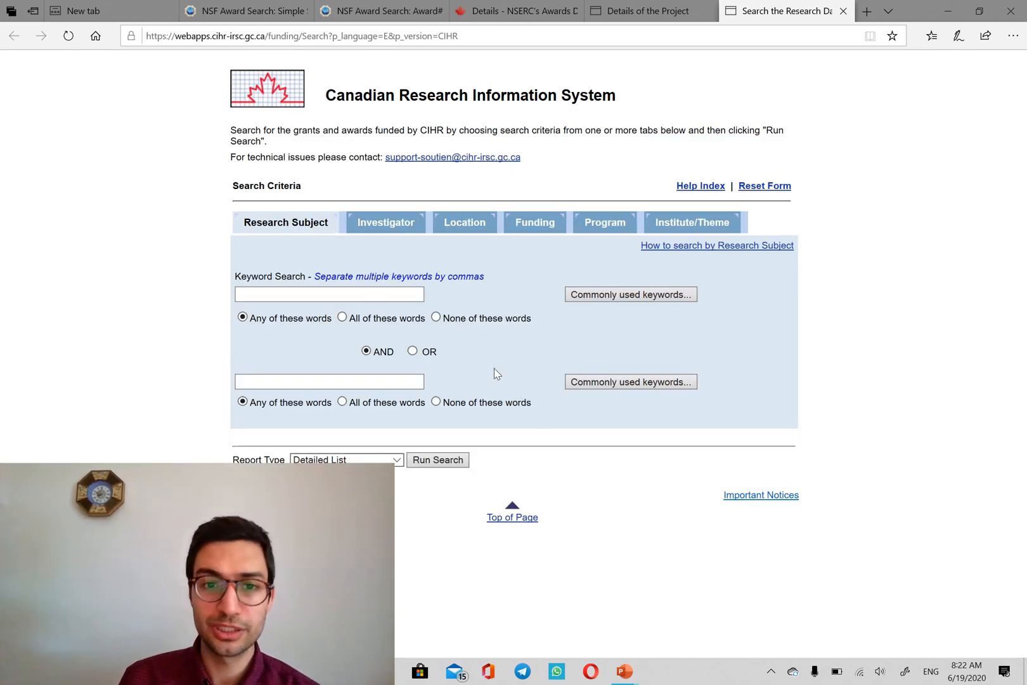
# Run a CIHR keyword search for 'covid 19', returning one $50,000 grant
pyautogui.click(328, 293)
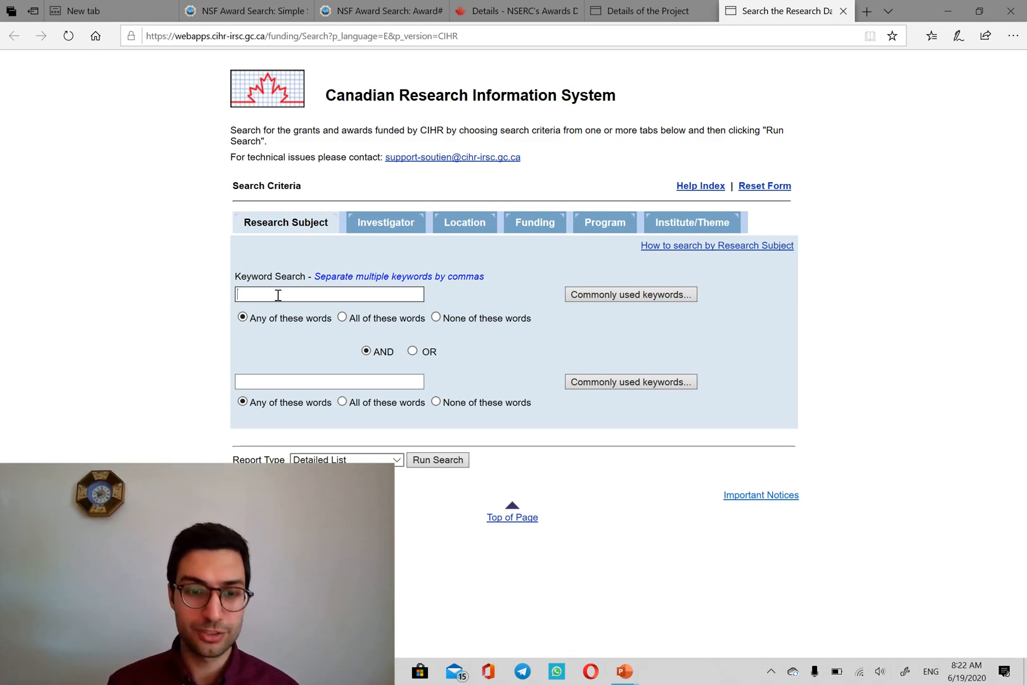
pyautogui.write('covid 19')
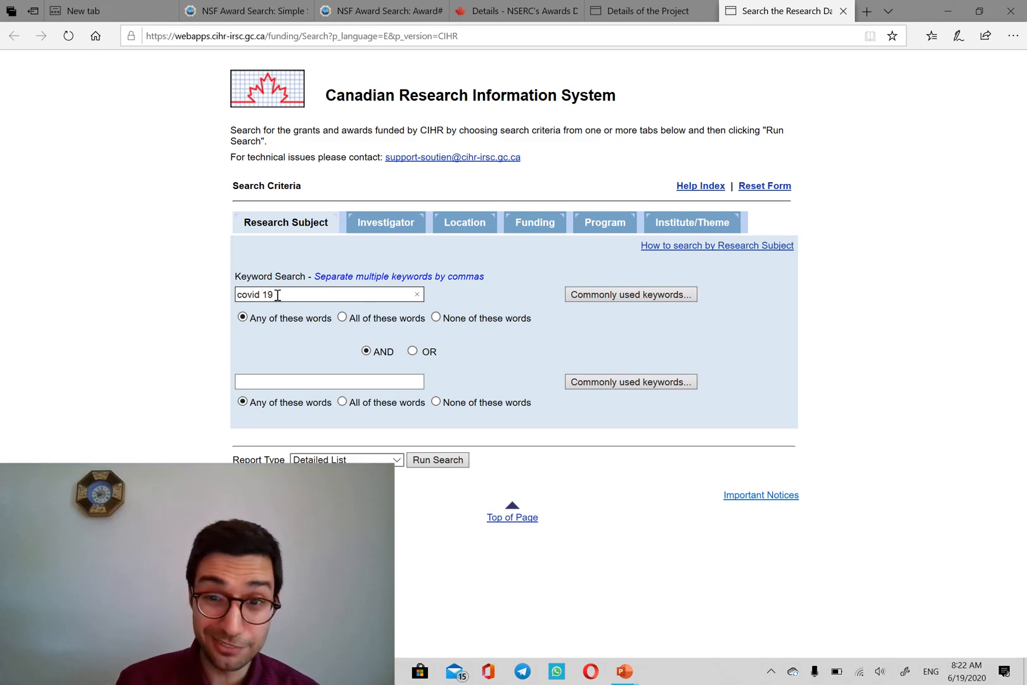
pyautogui.click(438, 459)
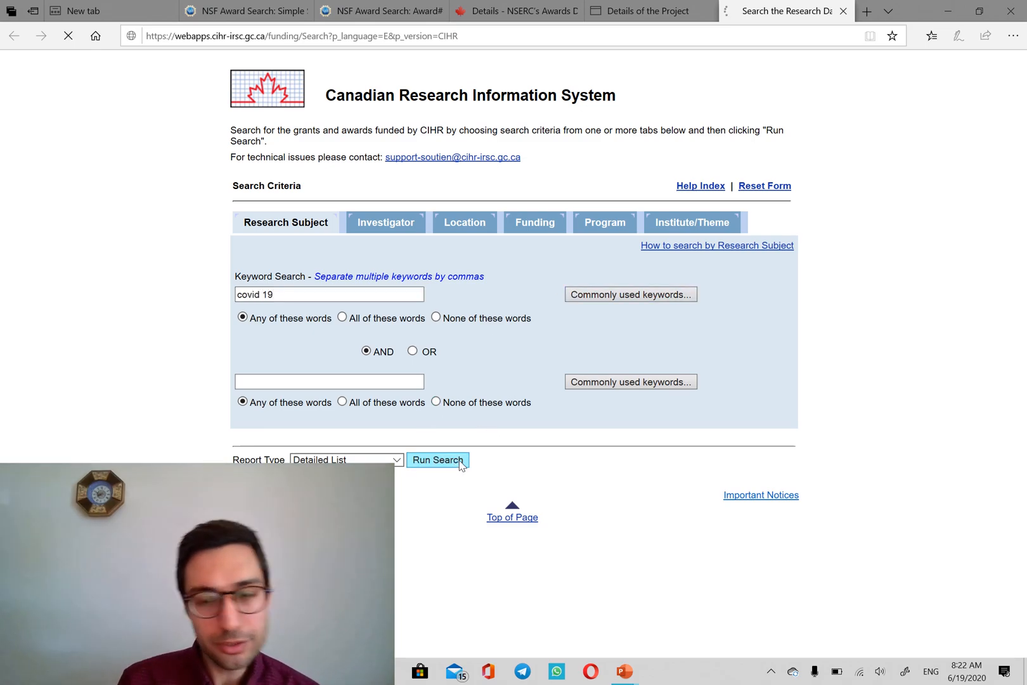
pyautogui.click(437, 460)
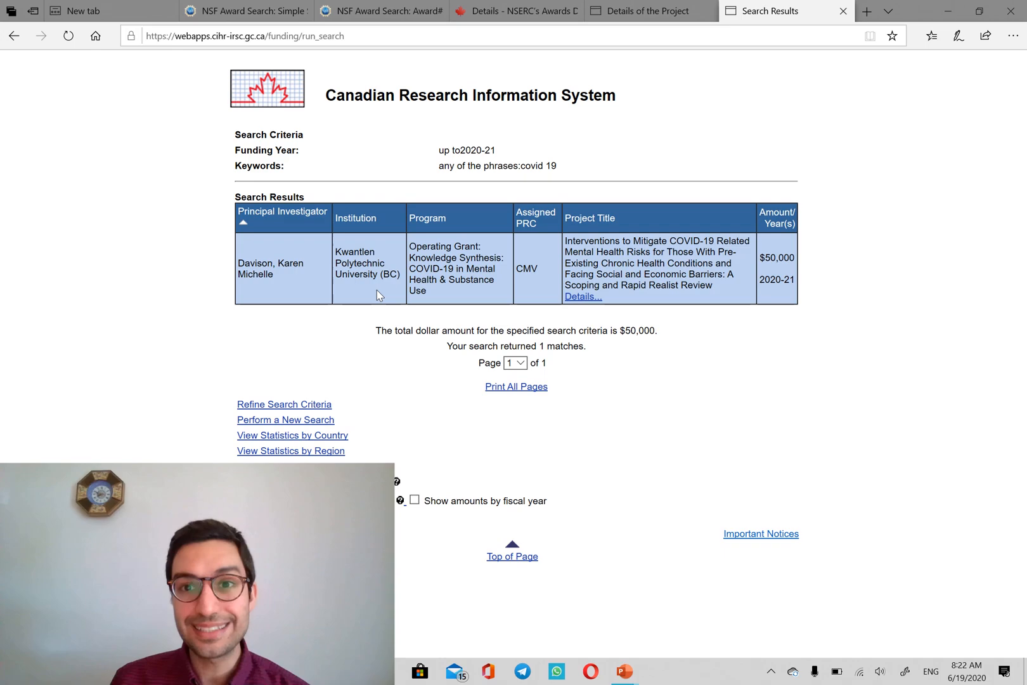
# Open the COVID-19 mental health interventions grant details and scroll to its investigators, keywords and abstract
pyautogui.click(583, 297)
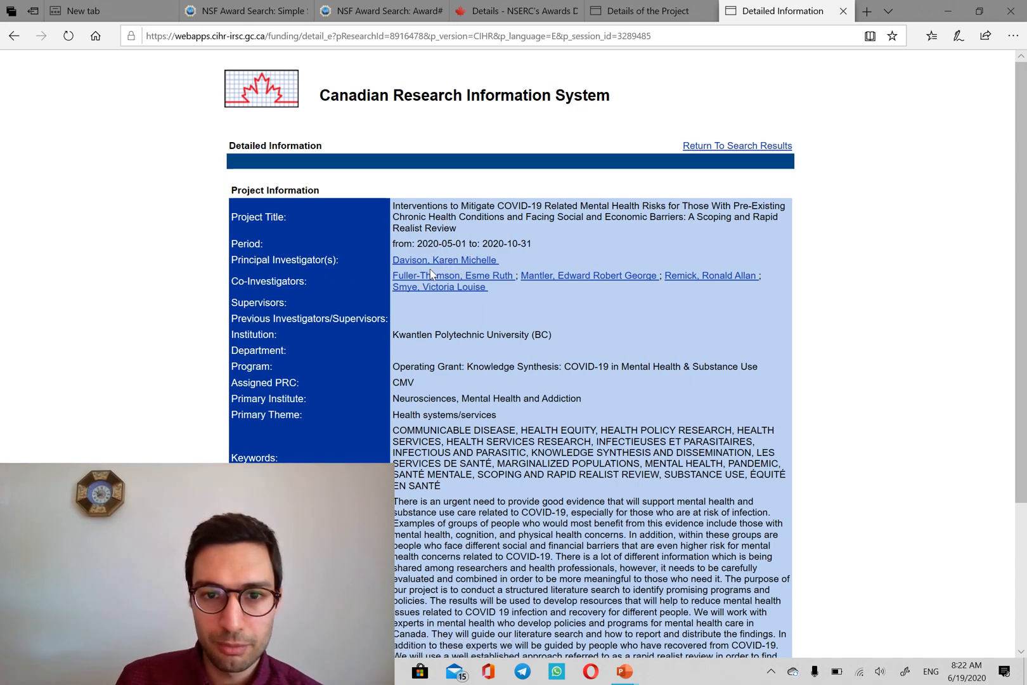
pyautogui.moveTo(409, 270)
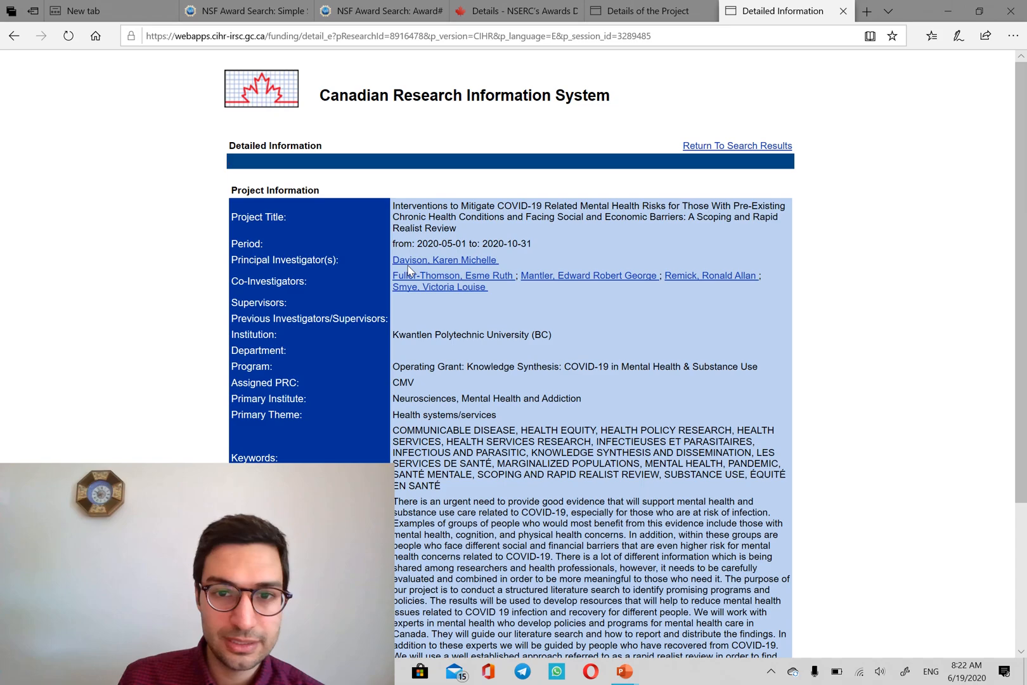
pyautogui.scroll(-3)
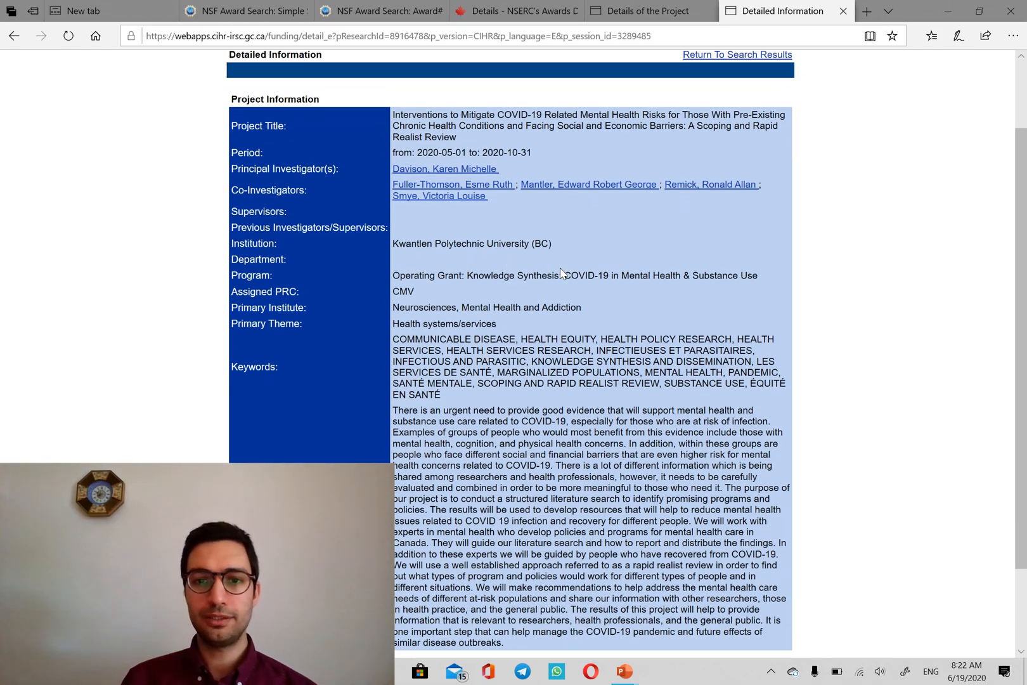
pyautogui.scroll(-3)
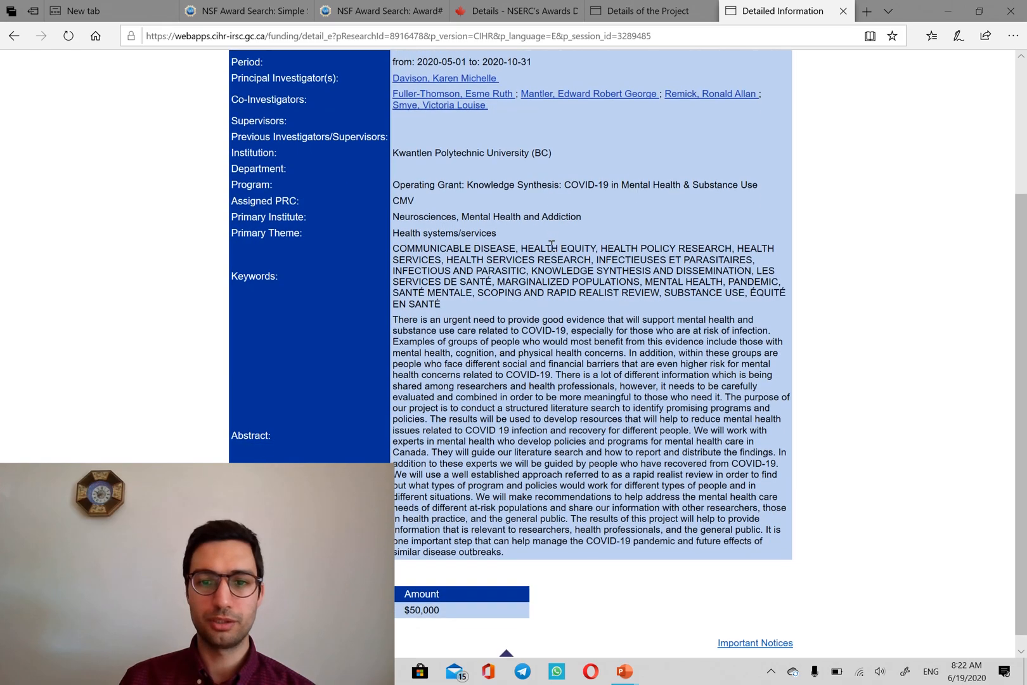